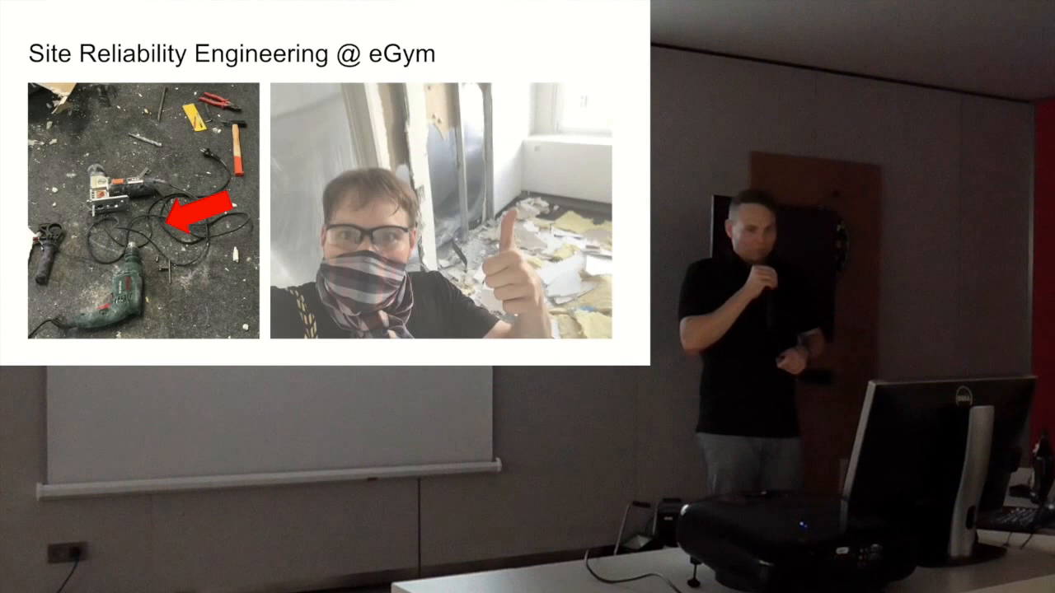
Advance past the Site Reliability Engineering @ eGym slide to DNS Basics
{"action": "key", "text": "Right"}
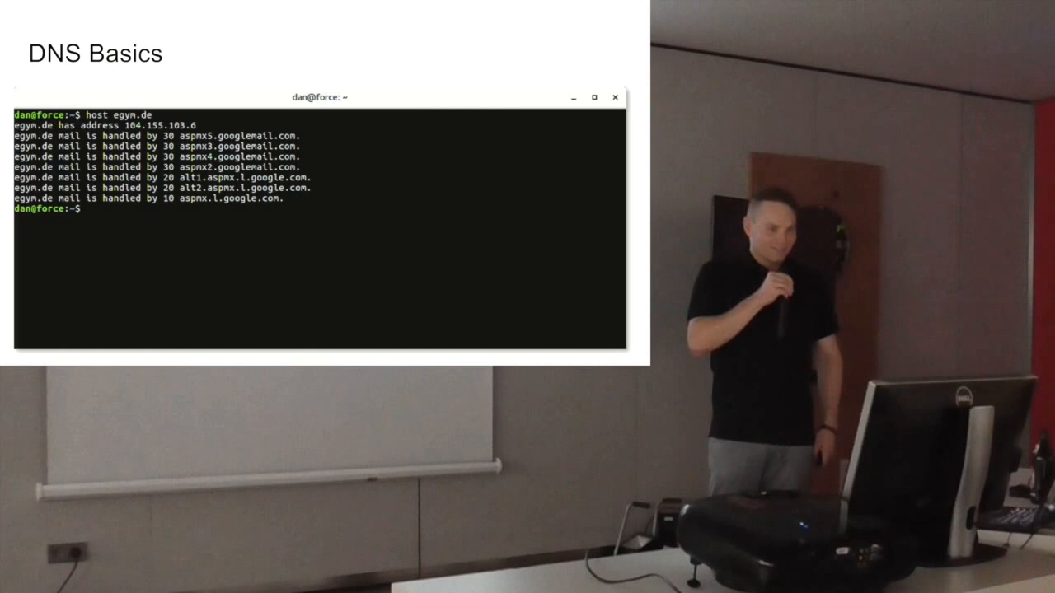
{"action": "type", "text": "dig -t CNAME www.egym.de"}
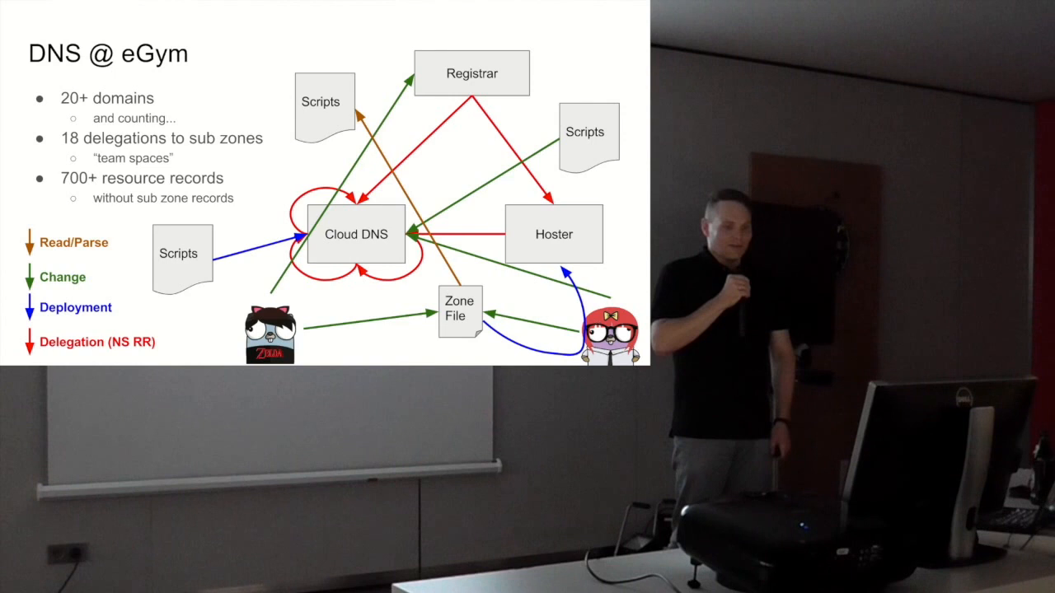
Advance from the DNS @ eGym slide to the DNS Tooling slide
{"action": "key", "text": "Right"}
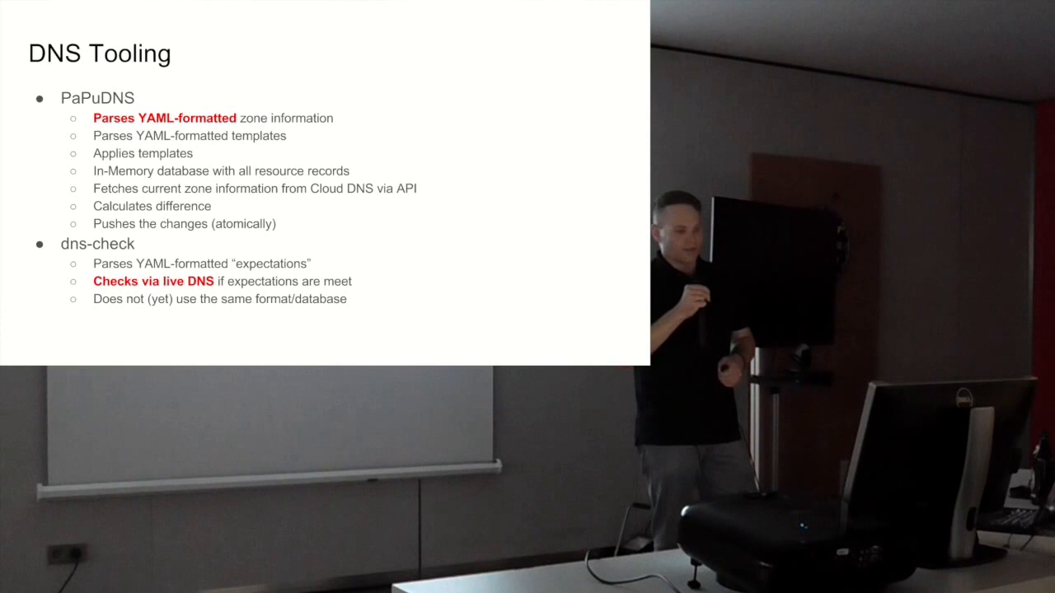
{"action": "key", "text": "right"}
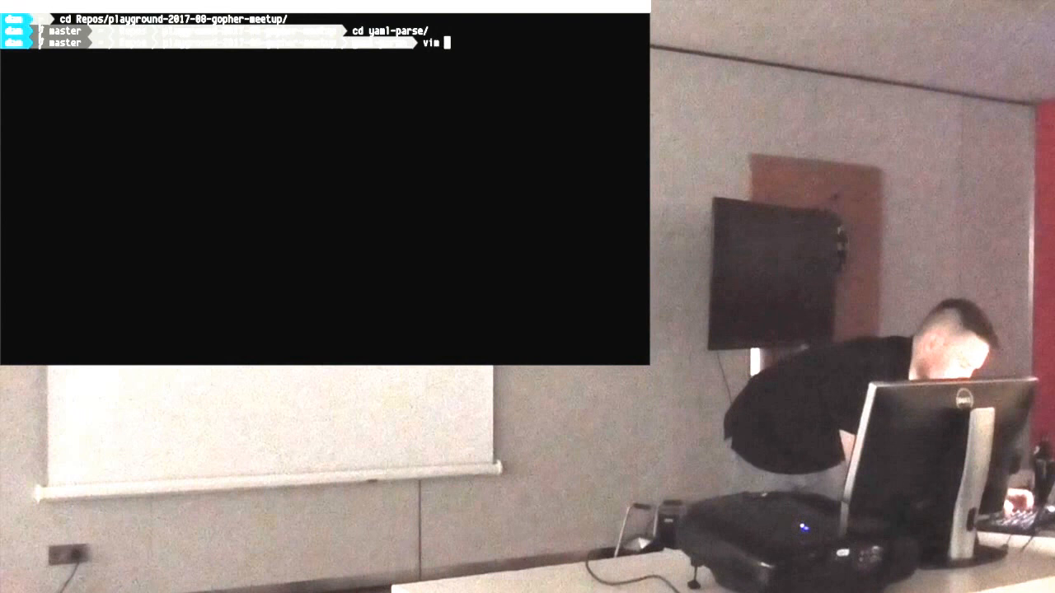
Open main.go in Vim and scroll down to the yaml.Unmarshal call
{"action": "key", "text": "Return"}
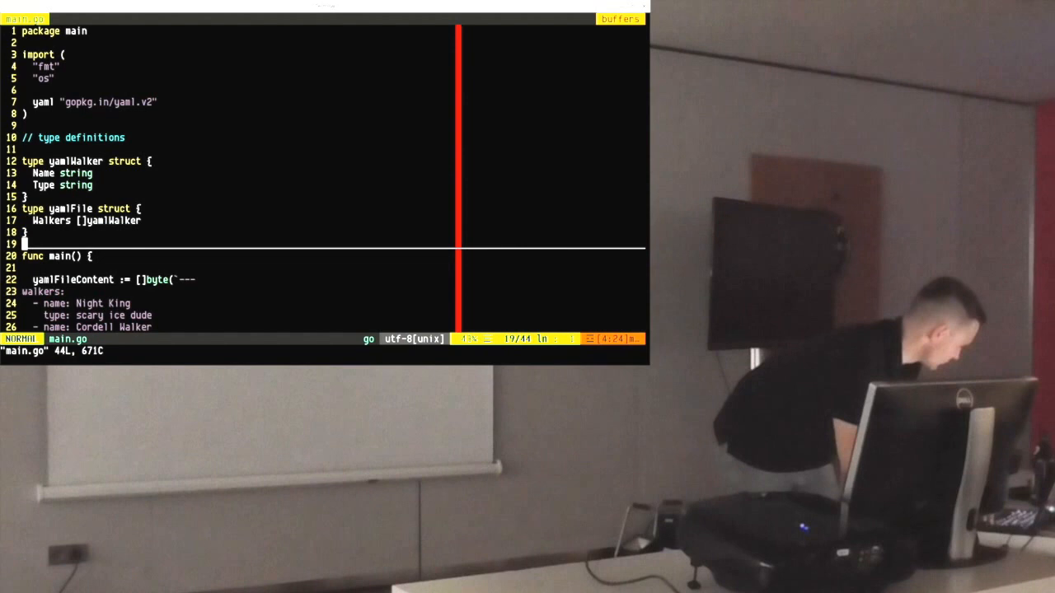
{"action": "scroll", "scroll_direction": "down", "scroll_amount": 3}
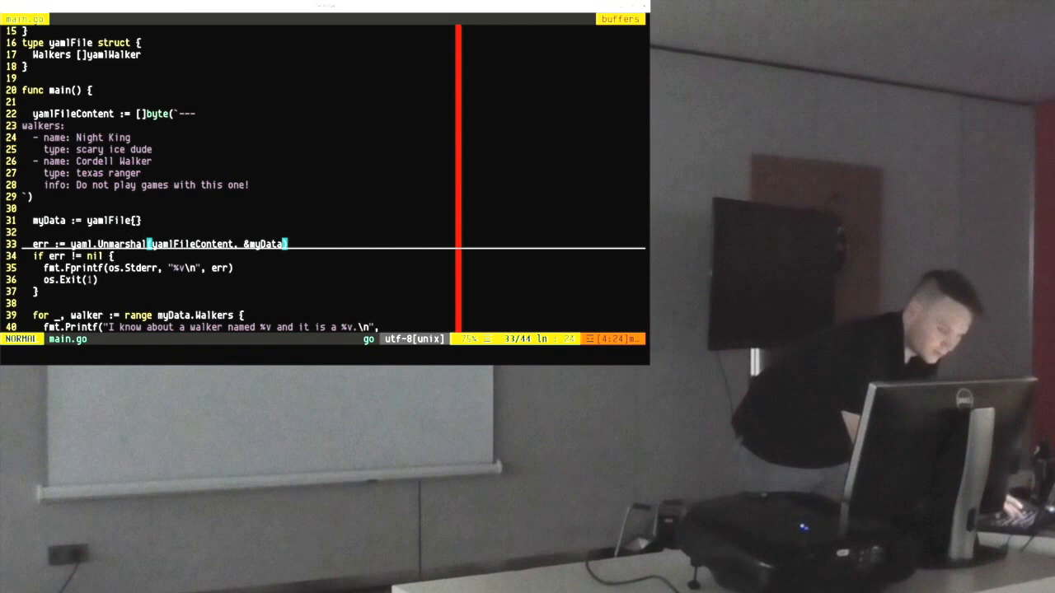
Change line 33 to yaml.UnmarshalStrict, then save and quit with :wq
{"action": "type", "text": "Strict"}
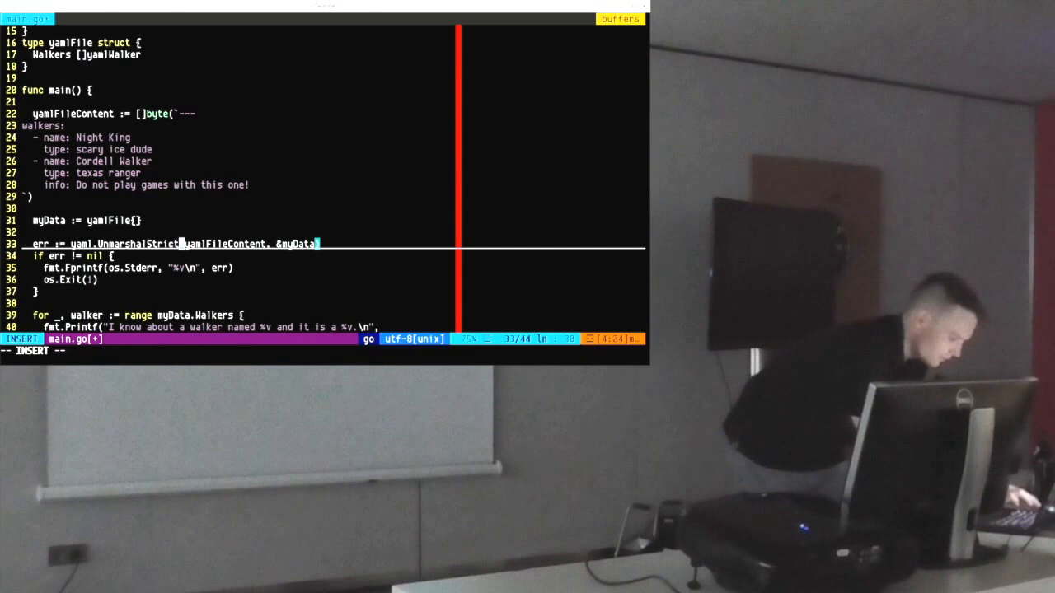
{"action": "key", "text": "Escape"}
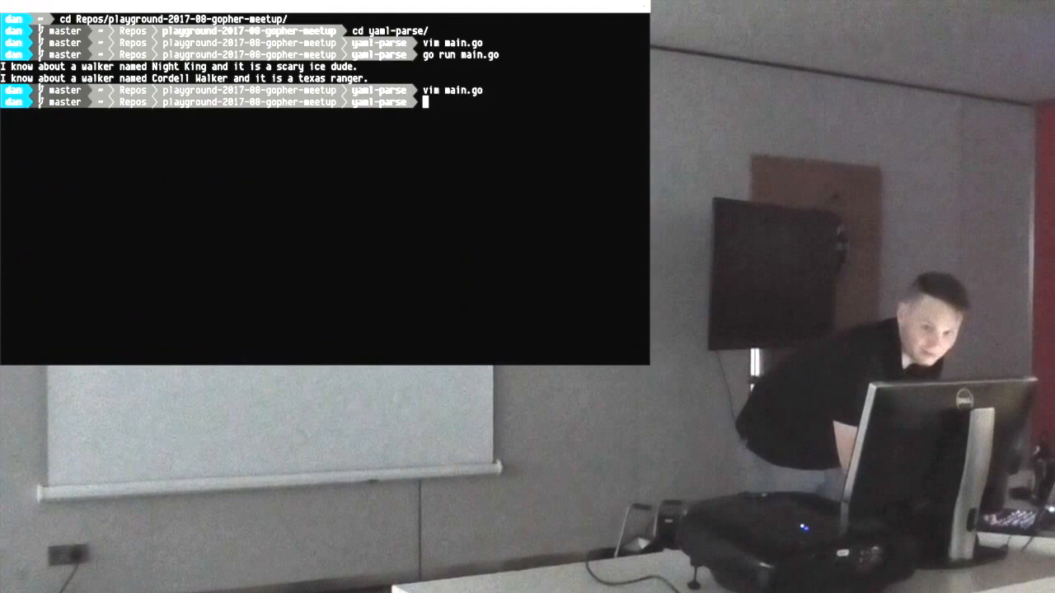
{"action": "key", "text": "Return"}
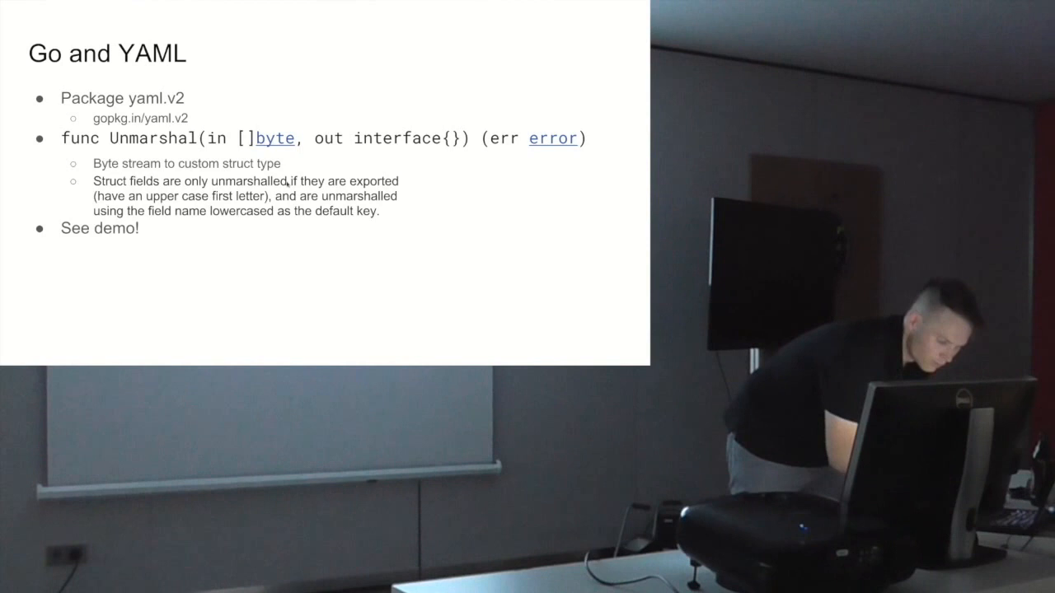
Advance from the Go and YAML slide to the Go and DNS slide
{"action": "key", "text": "Right"}
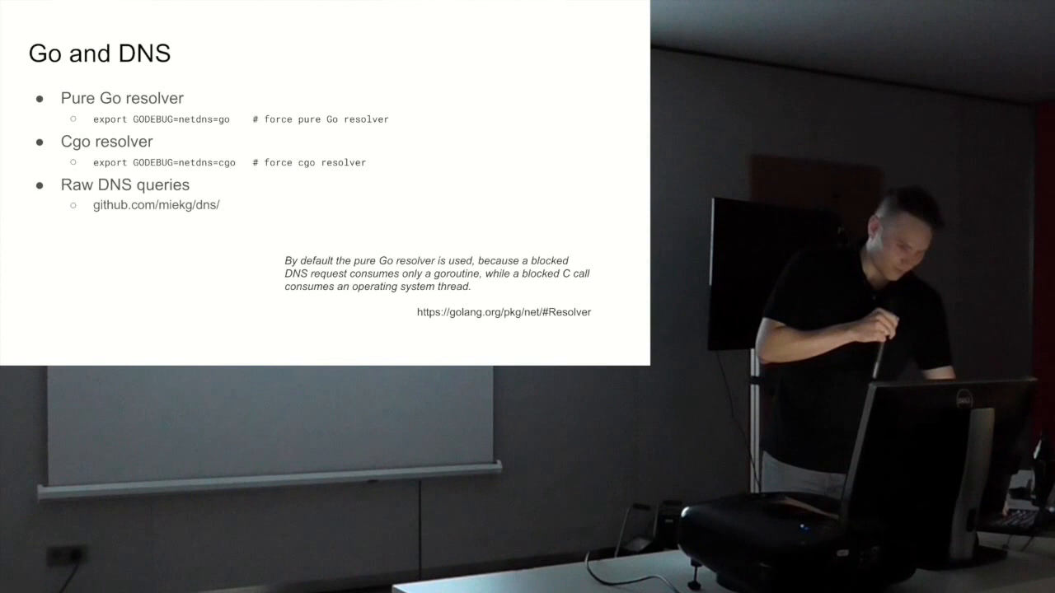
Advance from the Go and DNS slide to the Resolvers slide
{"action": "key", "text": "Right"}
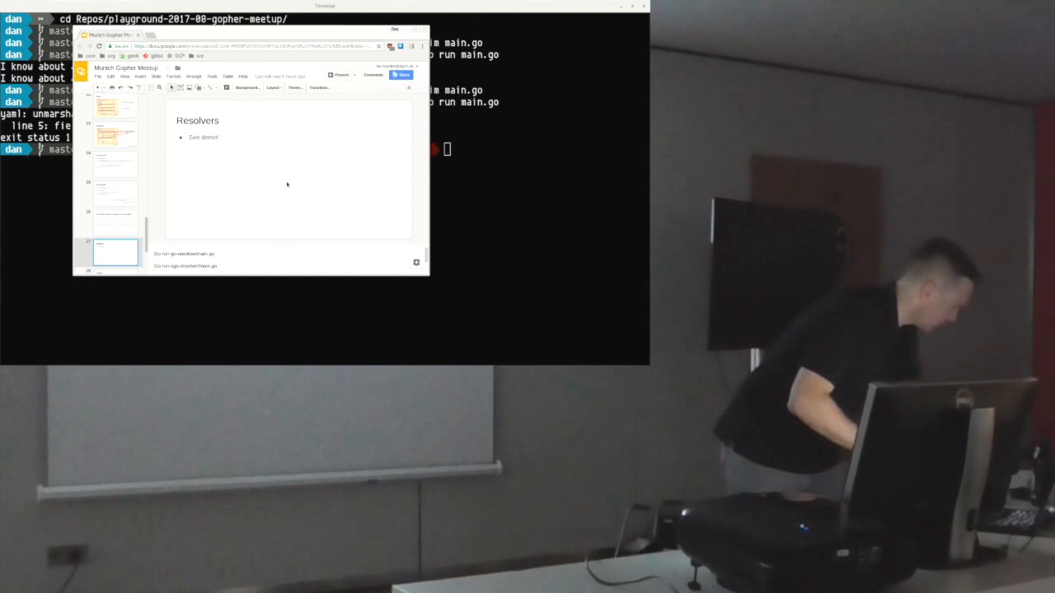
Bring the Terminal window in front of the Resolvers slide
{"action": "left_click", "coordinate": [338, 75]}
{"action": "type", "text": "vim ma"}
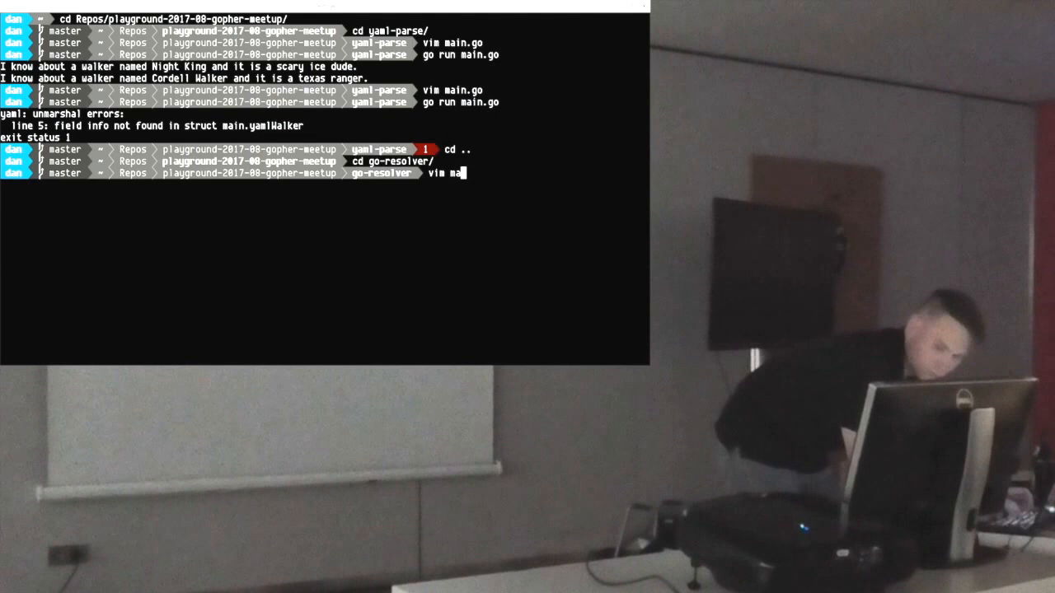
Open go-resolver/main.go in Vim
{"action": "key", "text": "Return"}
{"action": "type", "text": "go run main.go"}
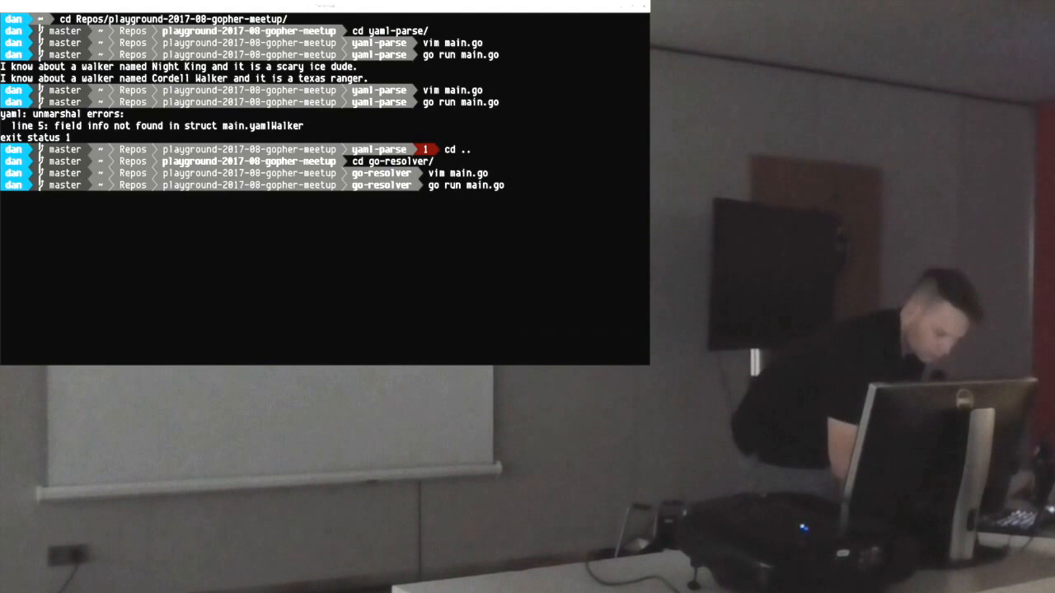
{"action": "key", "text": "Return"}
{"action": "type", "text": "cd"}
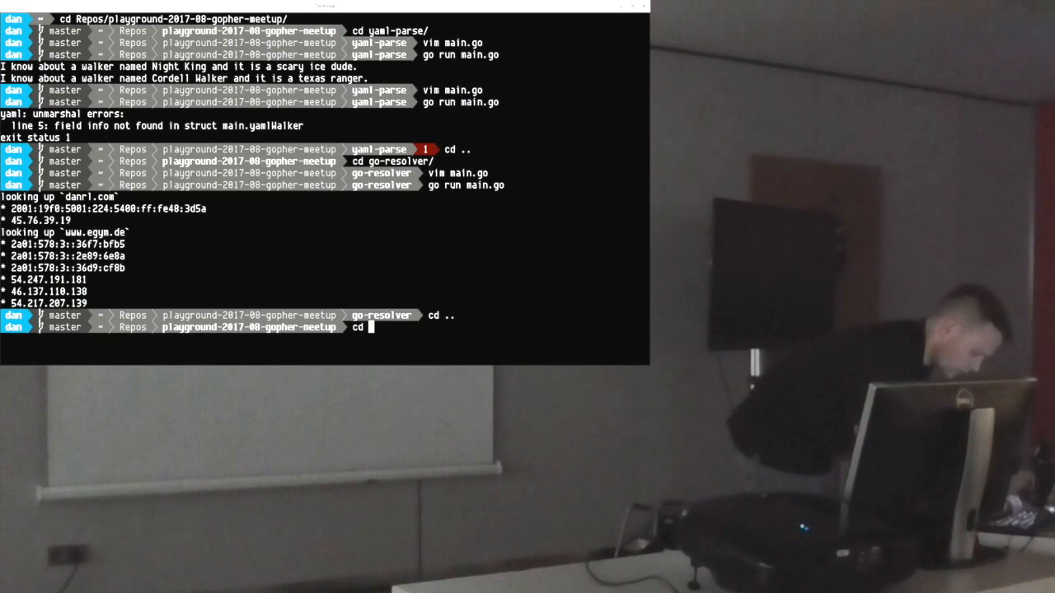
Move the shell into the cgo-resolver folder
{"action": "key", "text": "Return"}
{"action": "type", "text": "go ma"}
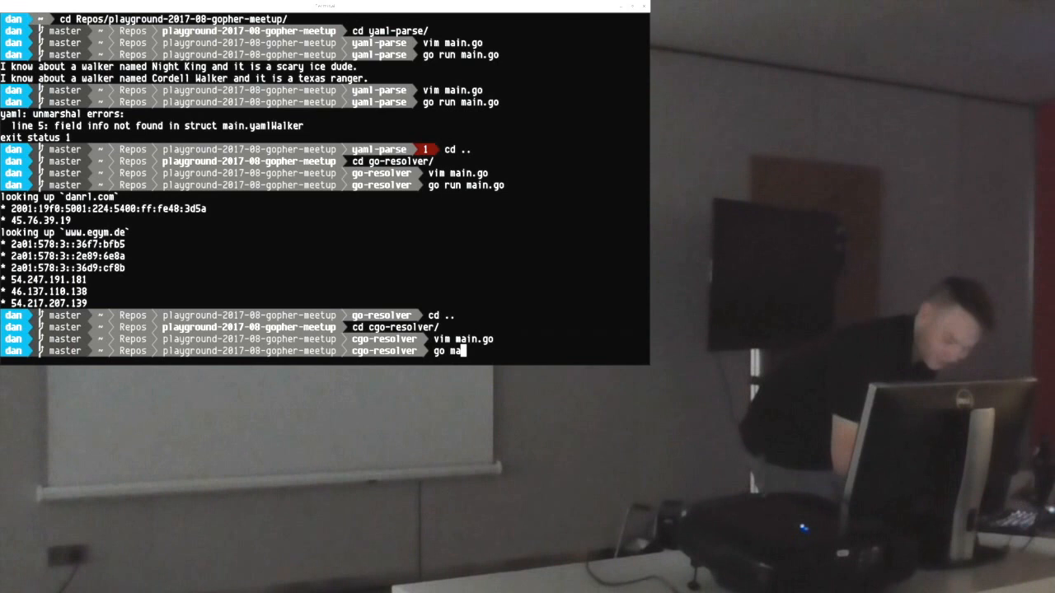
Run the cgo-resolver program, fixing the mistyped go main.go to go run main.go
{"action": "key", "text": "Return"}
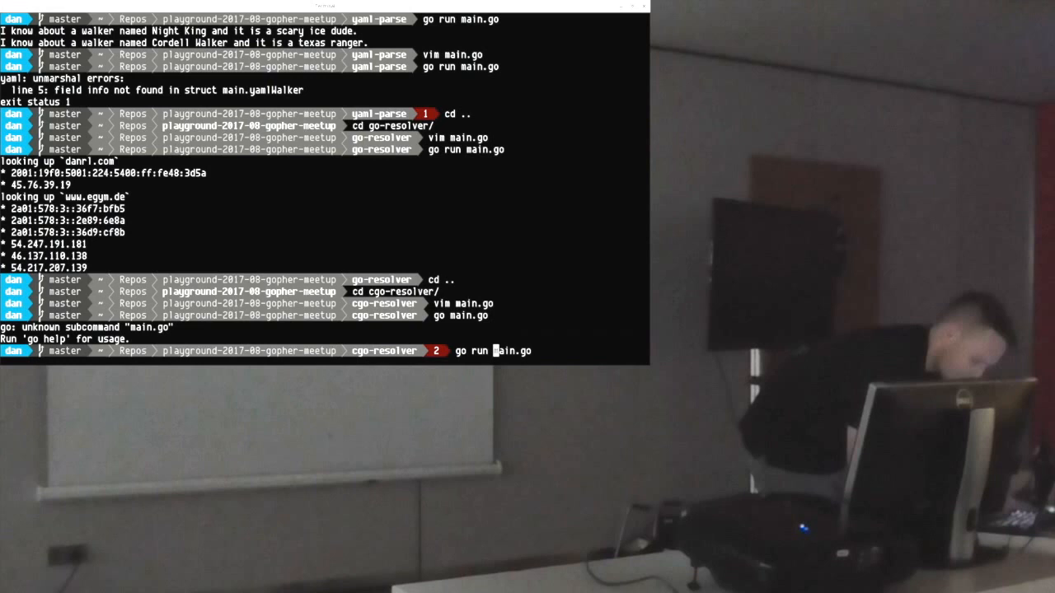
{"action": "key", "text": "Return"}
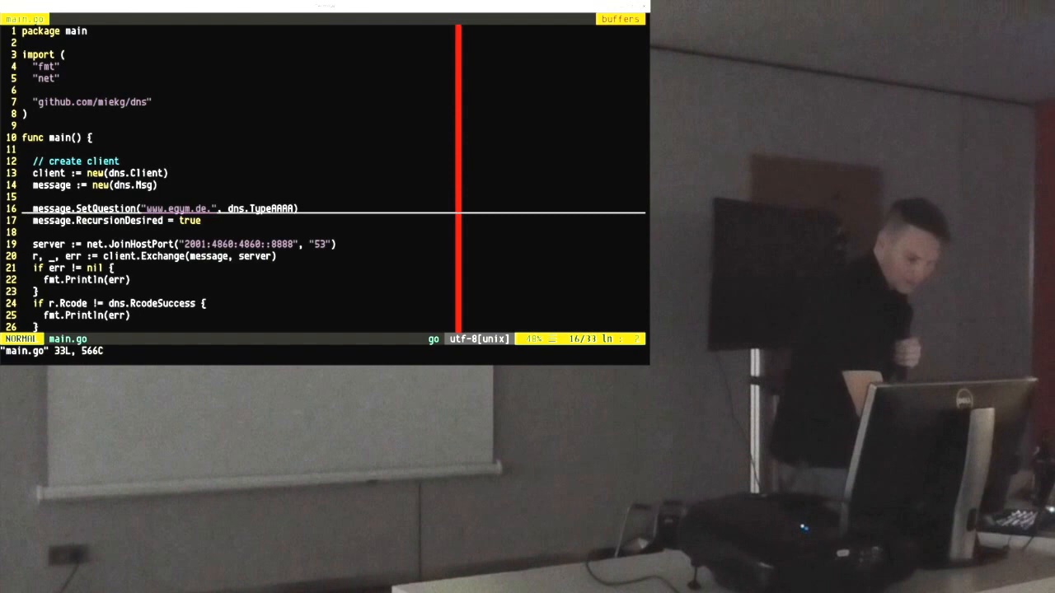
{"action": "key", "text": "j"}
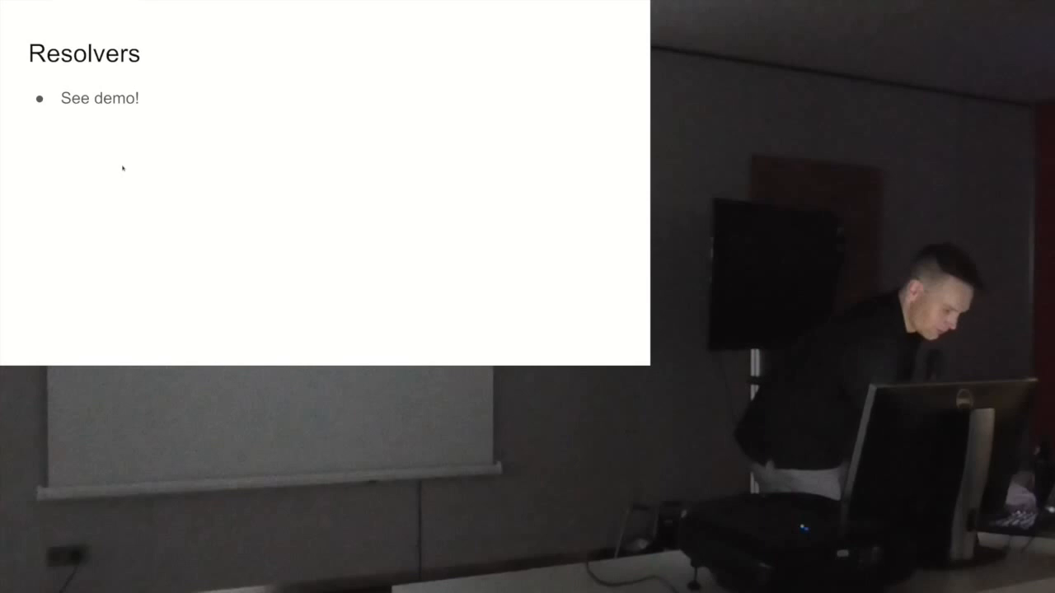
Advance the presentation to the next slide
{"action": "key", "text": "Right"}
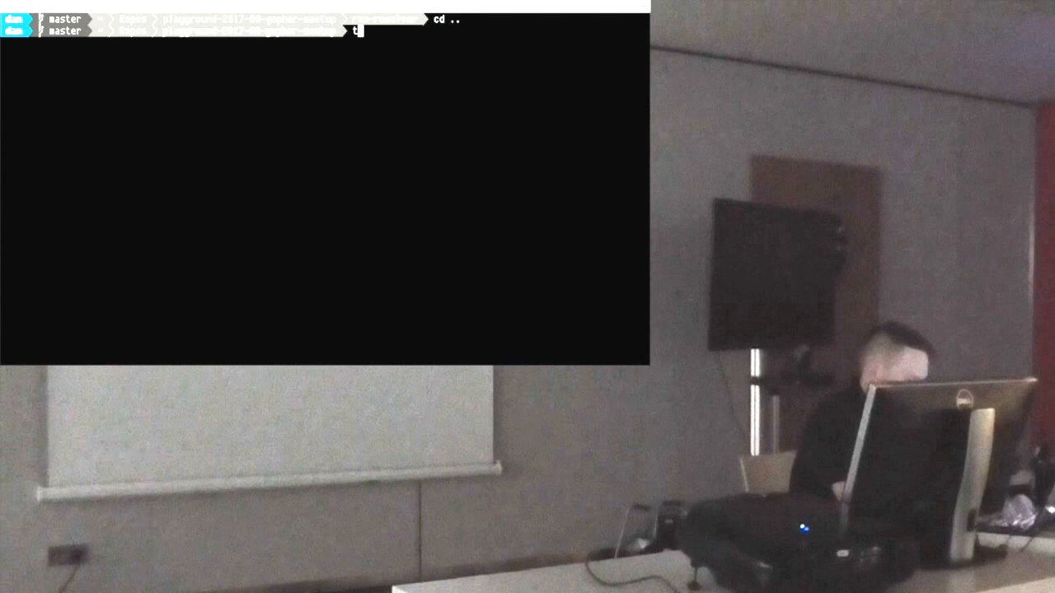
Install dns-check via go get github.com/egymgmbh/dns-tools/cmd/dns-check, then begin an expectations/demo.yml command
{"action": "key", "text": "Return"}
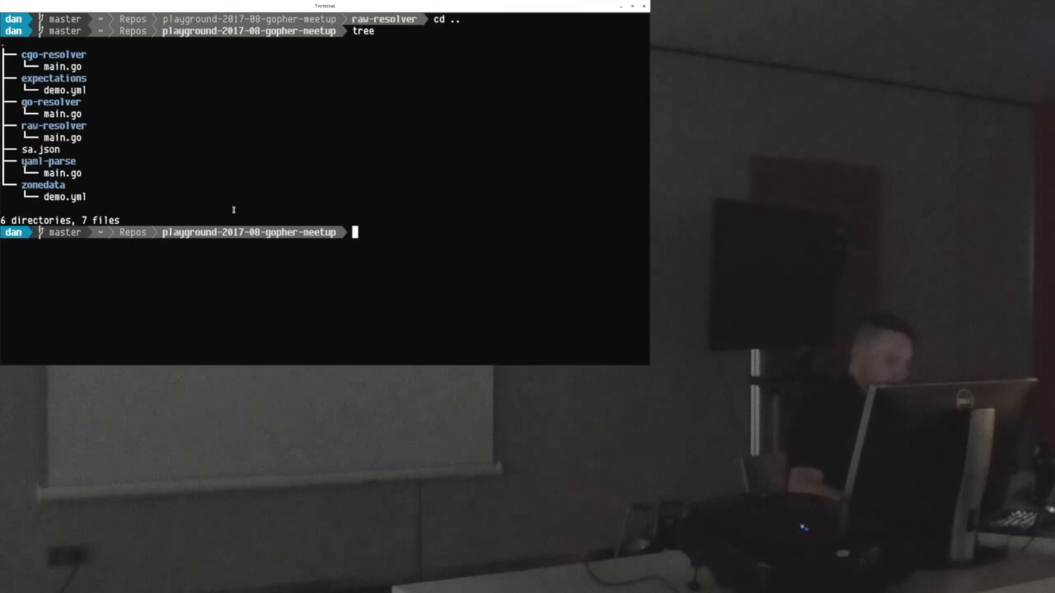
{"action": "type", "text": "go get"}
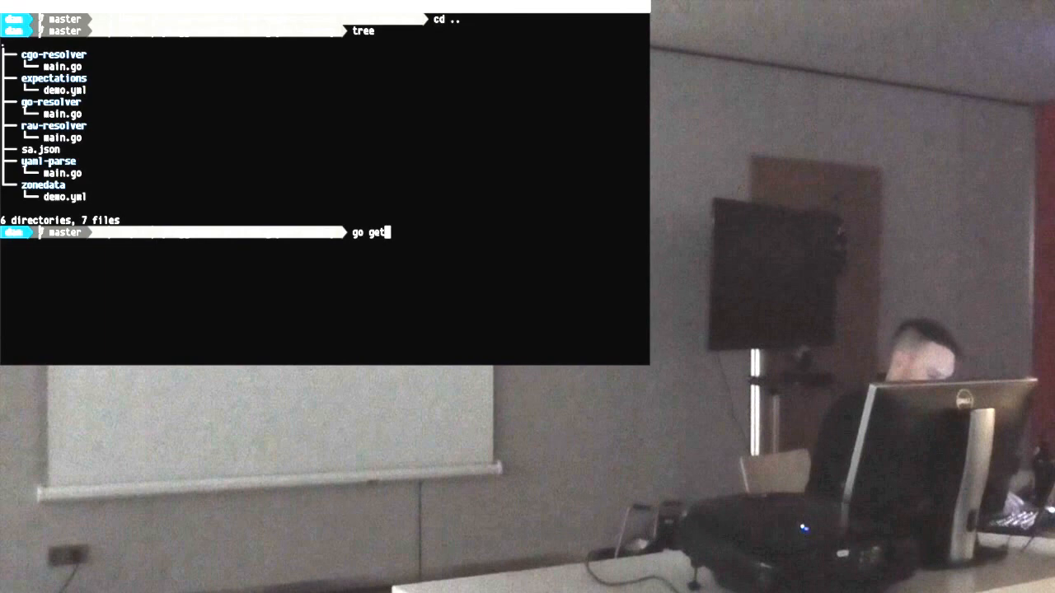
{"action": "type", "text": "github.com/egymgmbh"}
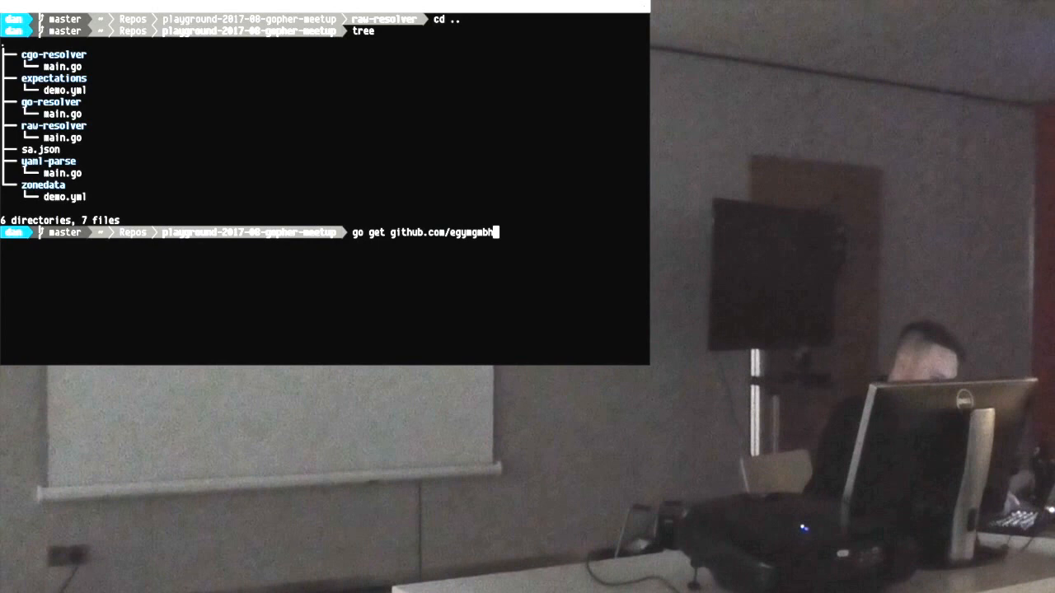
{"action": "type", "text": "/dns-tools/c"}
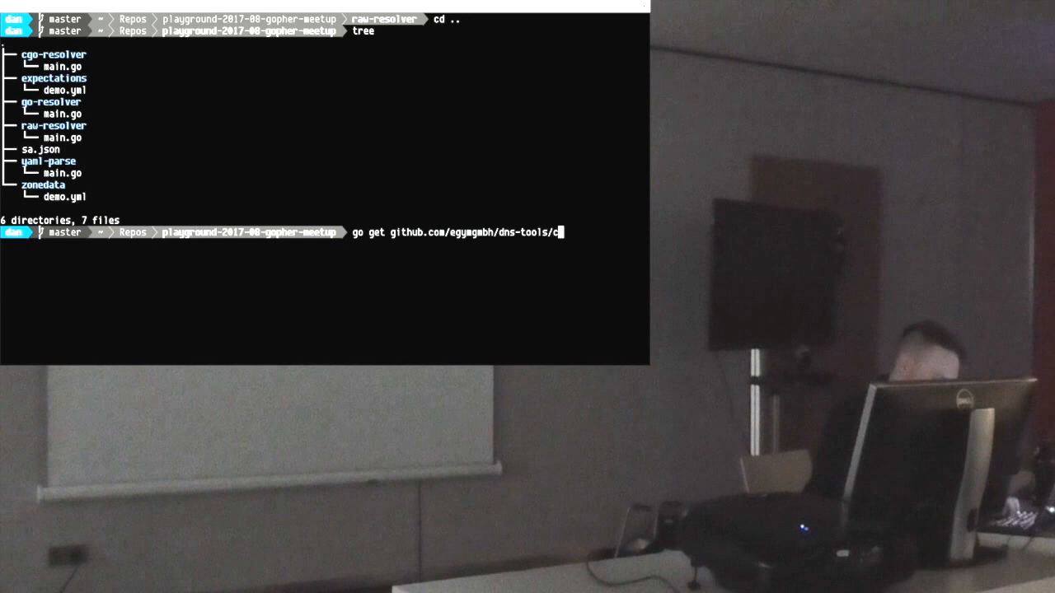
{"action": "type", "text": "md/dns-chec"}
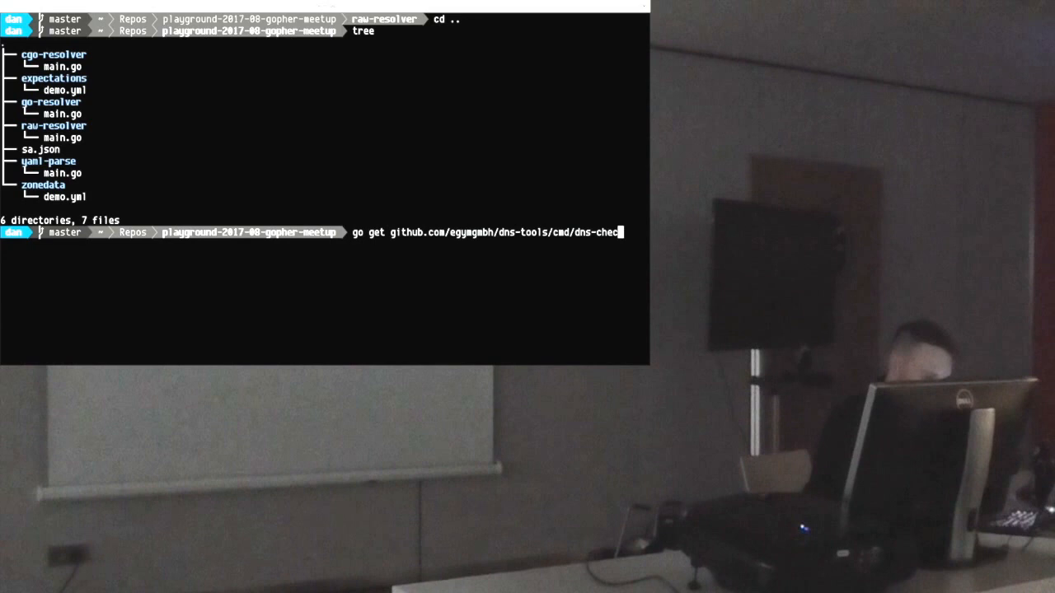
{"action": "key", "text": "Return"}
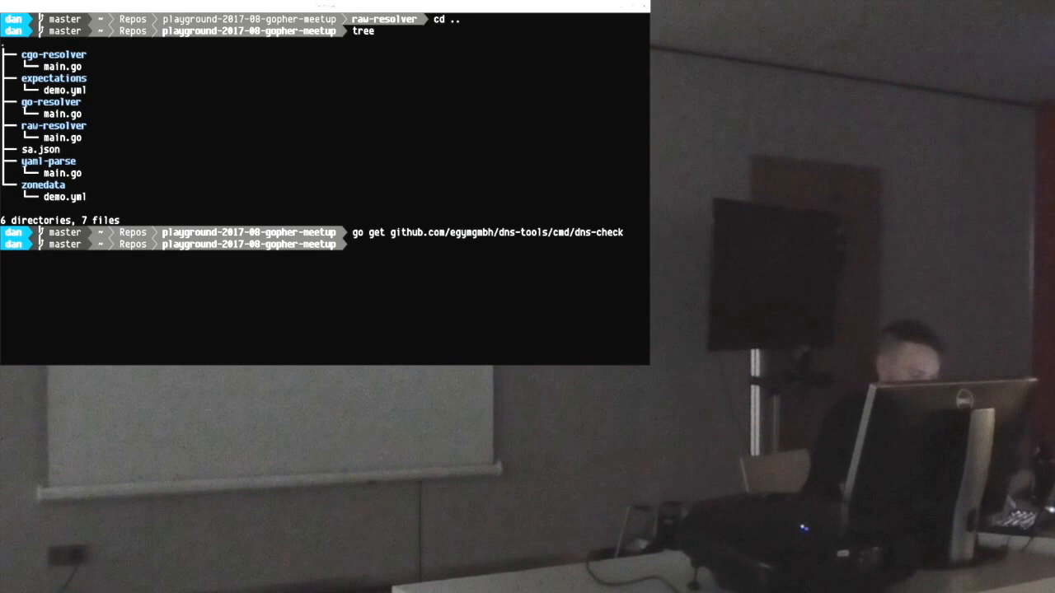
{"action": "type", "text": "dns-check expectations/"}
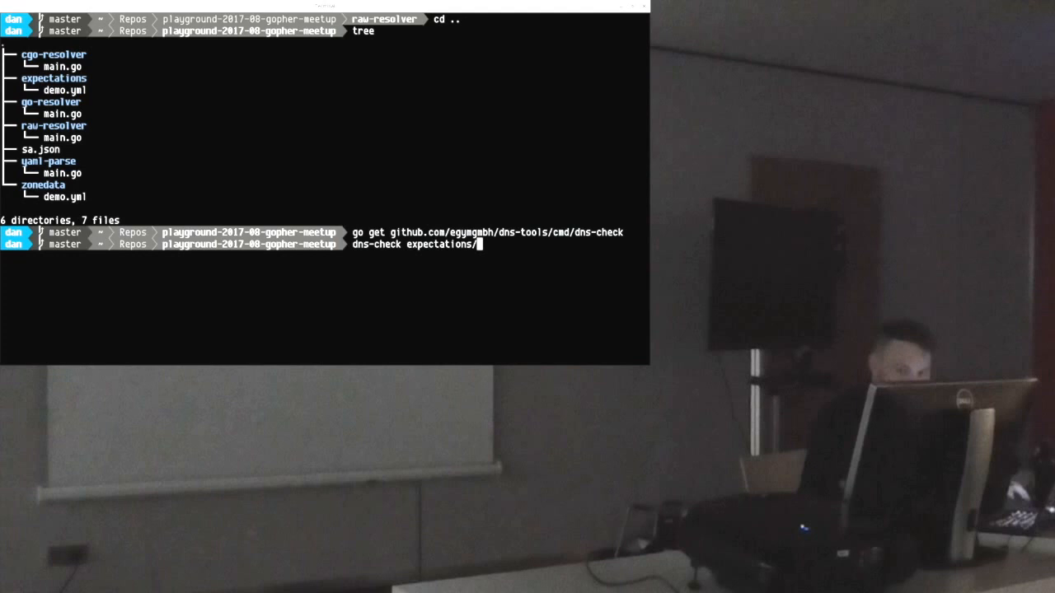
{"action": "type", "text": "demo.yml"}
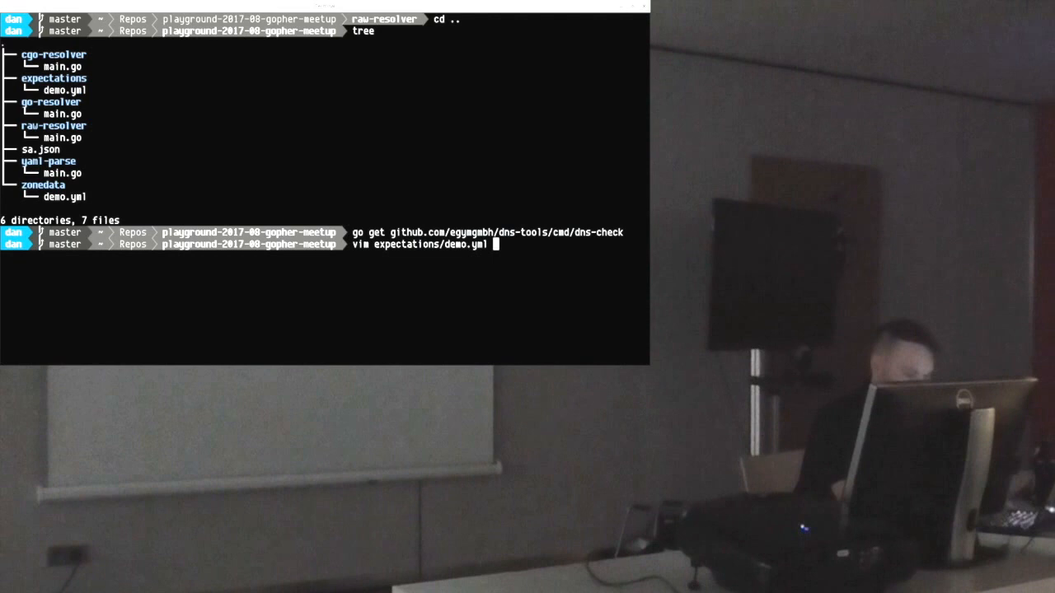
Open expectations/demo.yml, review its NS, AAAA and A expectations, and quit
{"action": "key", "text": "Return"}
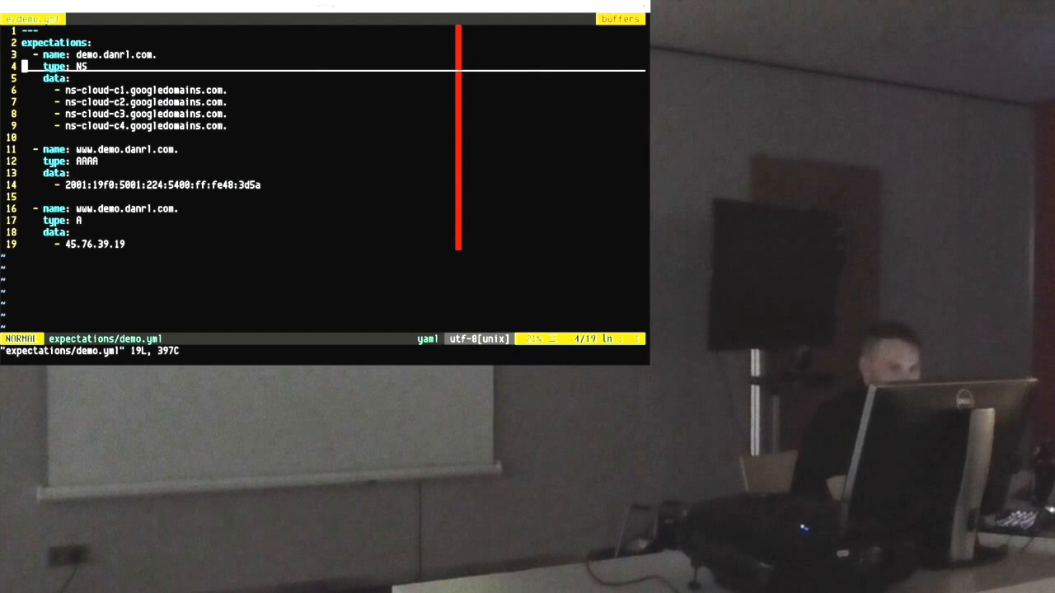
{"action": "key", "text": "j"}
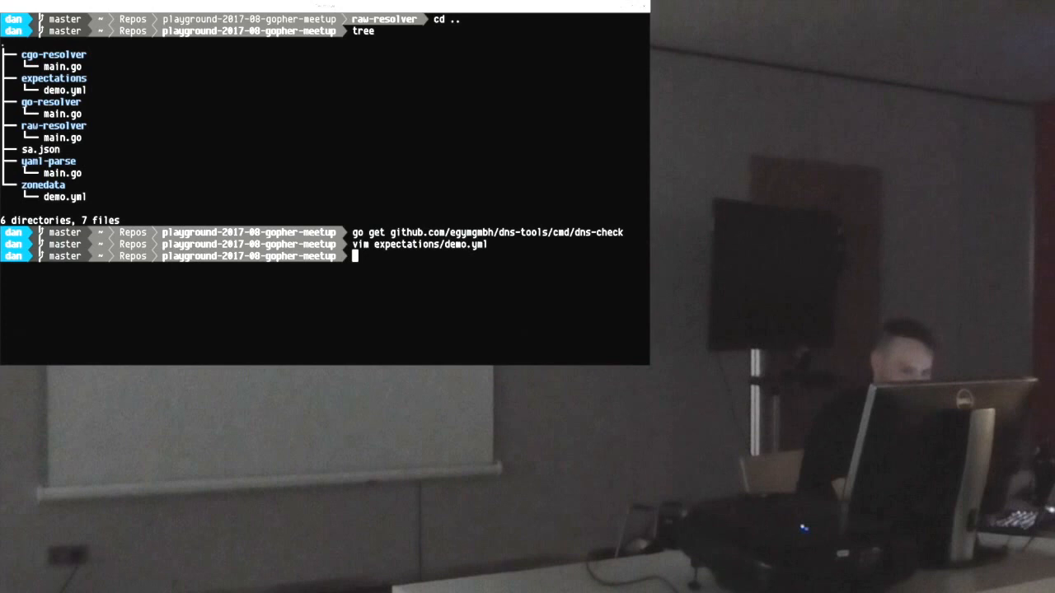
Enter and run the dns-check command at the prompt
{"action": "type", "text": "dns-check"}
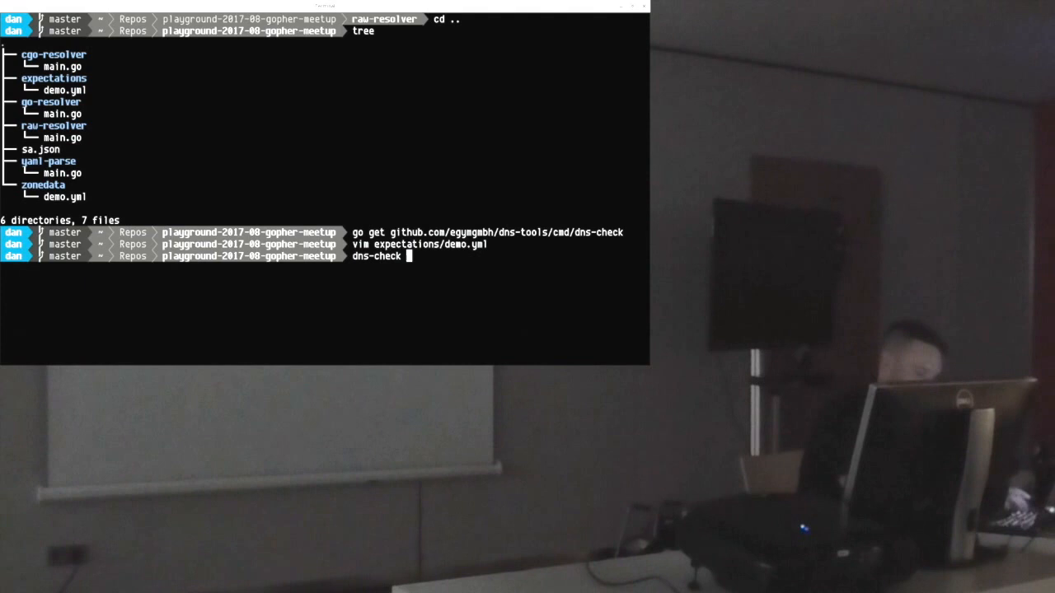
{"action": "key", "text": "Return"}
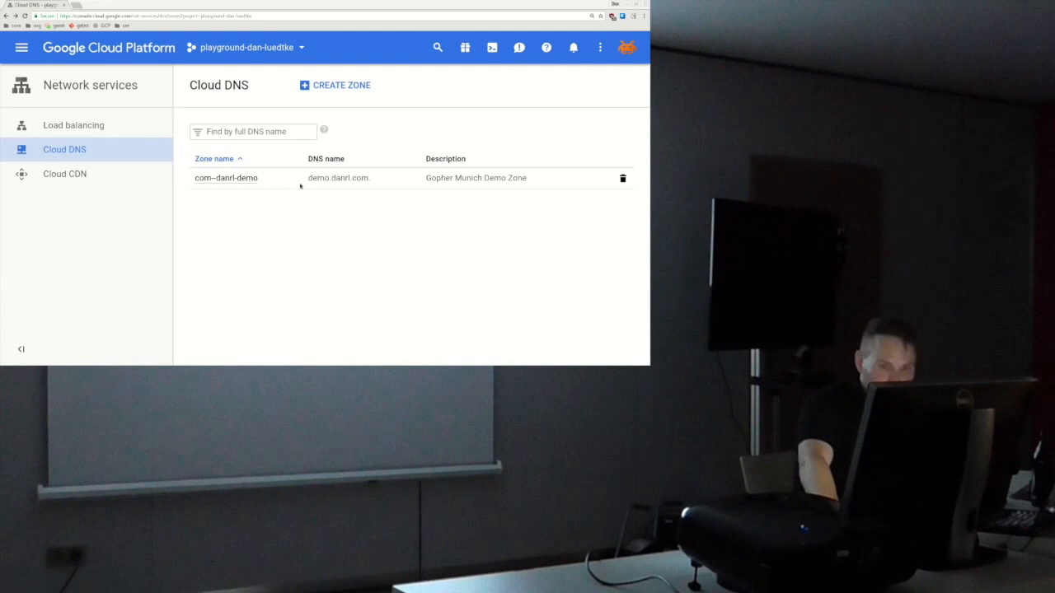
Open the com--danrl-demo zone to view its NS and SOA record sets
{"action": "left_click", "coordinate": [225, 178]}
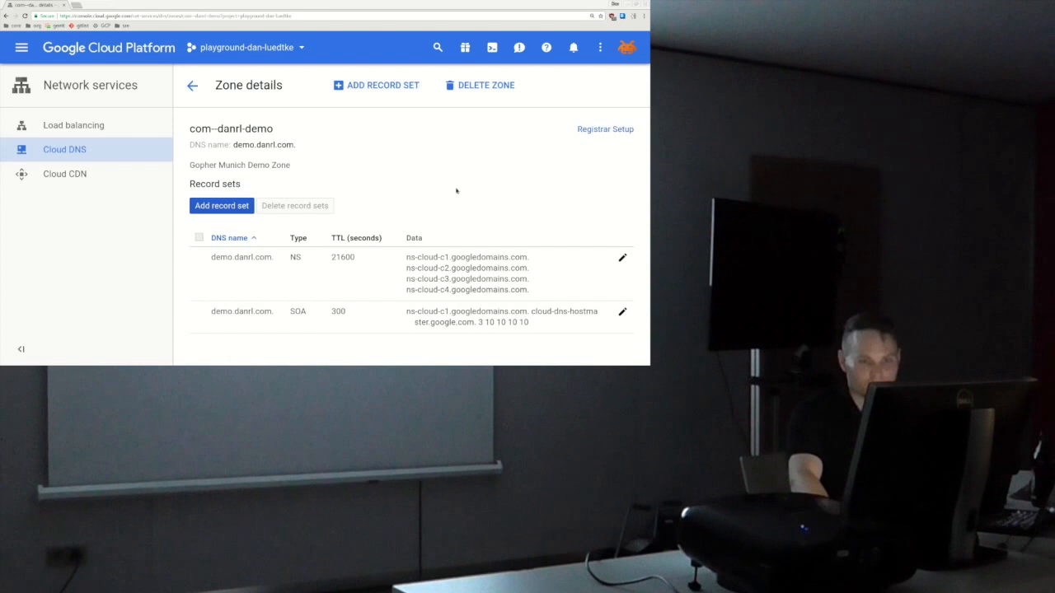
{"action": "mouse_move", "coordinate": [449, 198]}
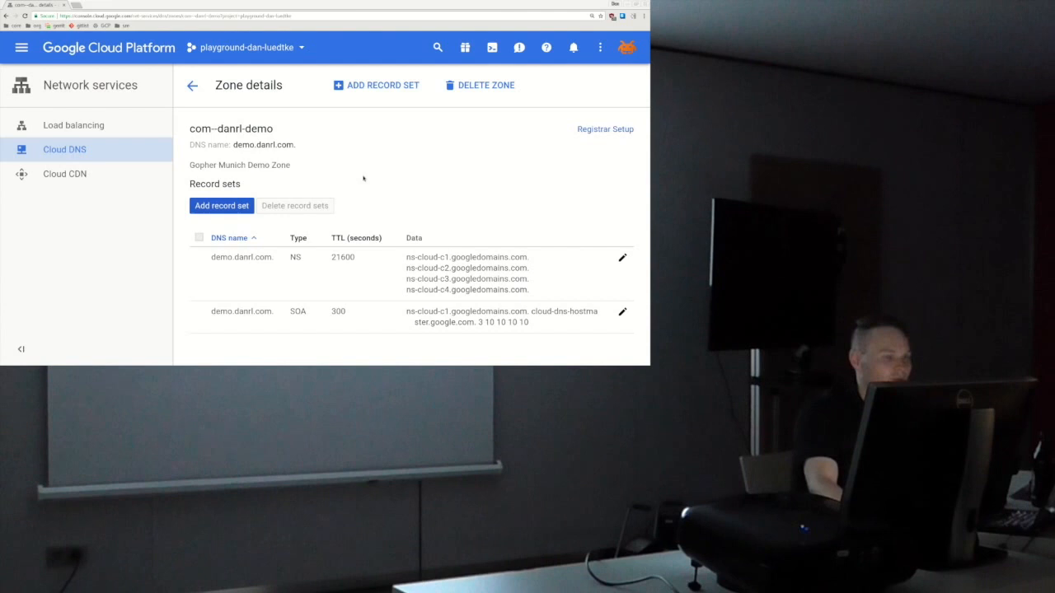
{"action": "mouse_move", "coordinate": [262, 53]}
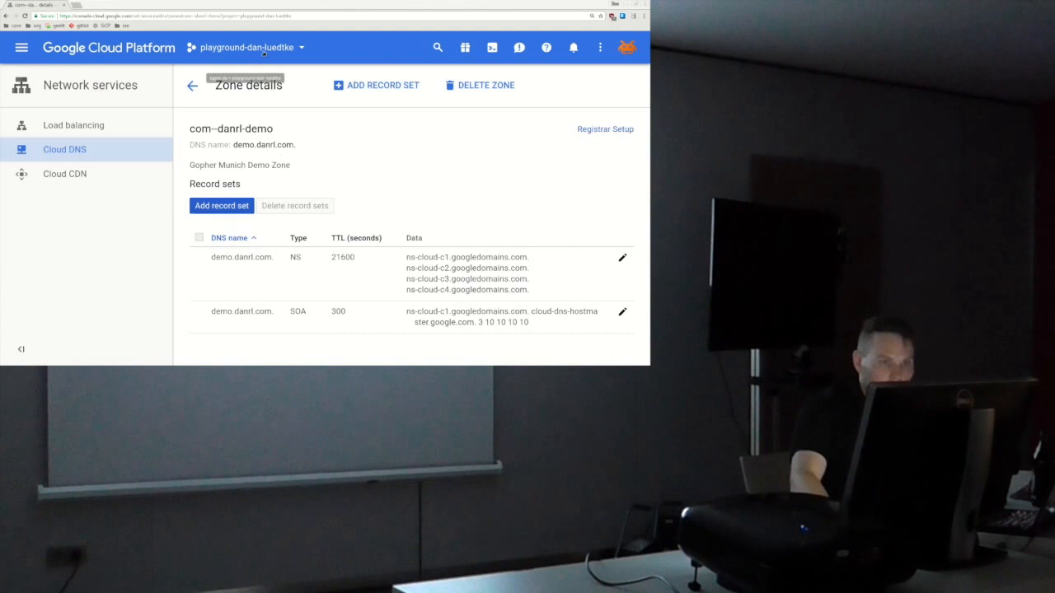
{"action": "mouse_move", "coordinate": [324, 268]}
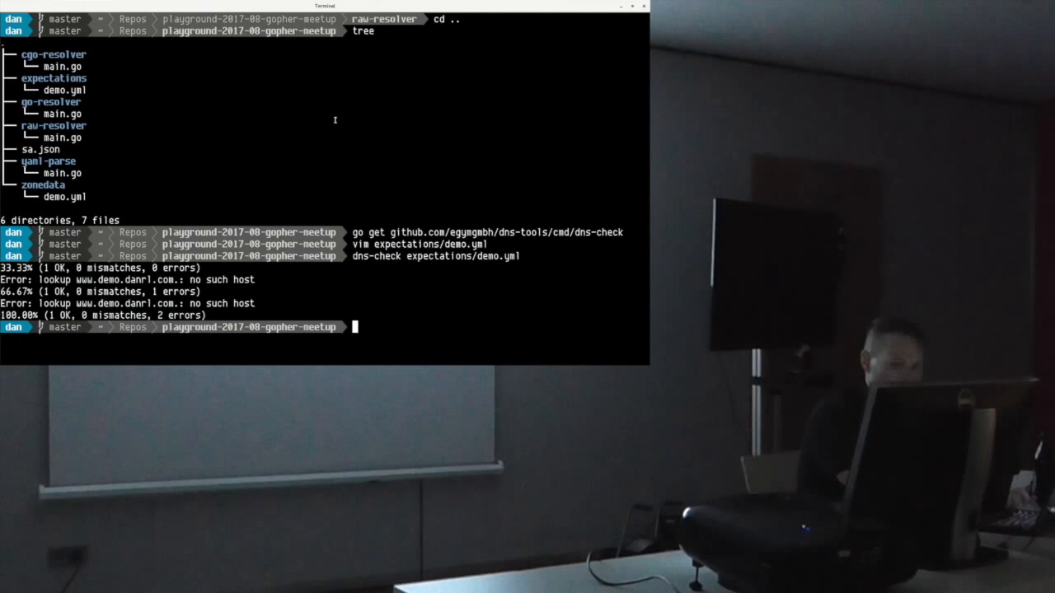
Run papudns without arguments to display its usage and options
{"action": "type", "text": "papudns"}
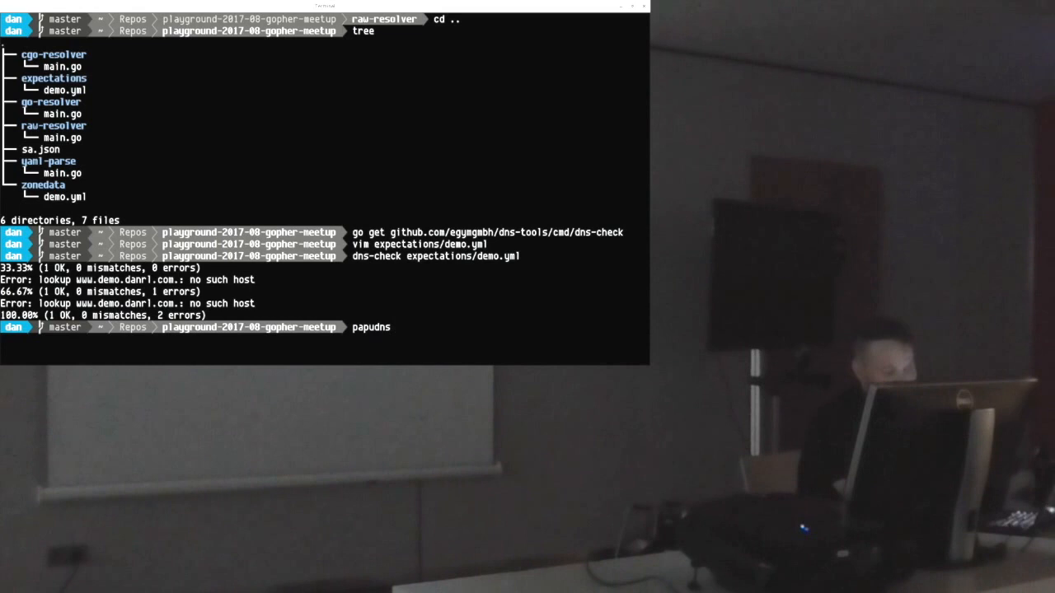
{"action": "key", "text": "Return"}
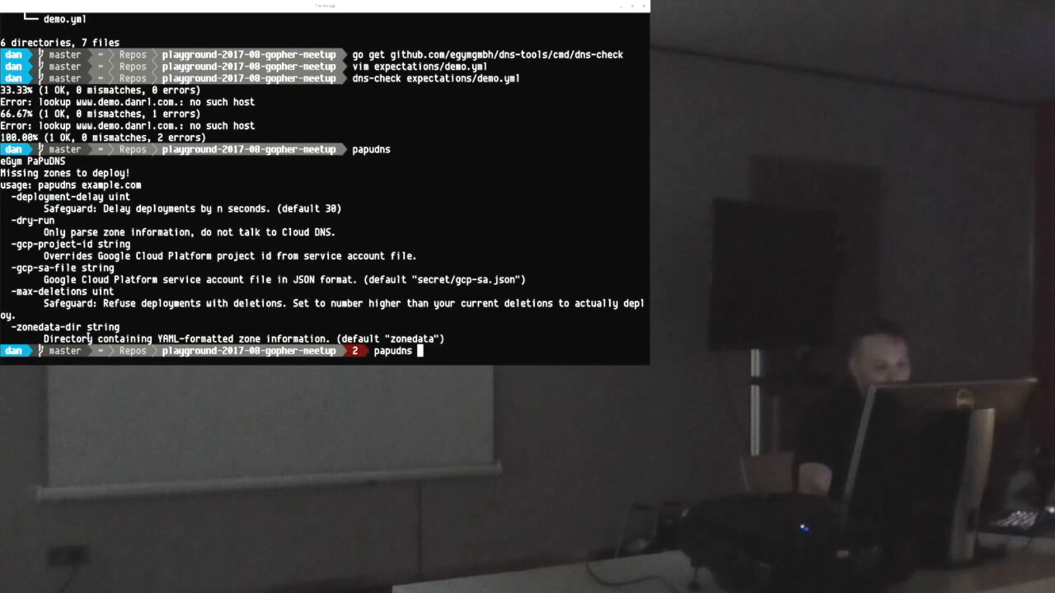
Type papudns -deployment-delay 3 -gcp-sa-file sa.json -zonedata-dir zonedata/ demo.danrl.com
{"action": "type", "text": "-"}
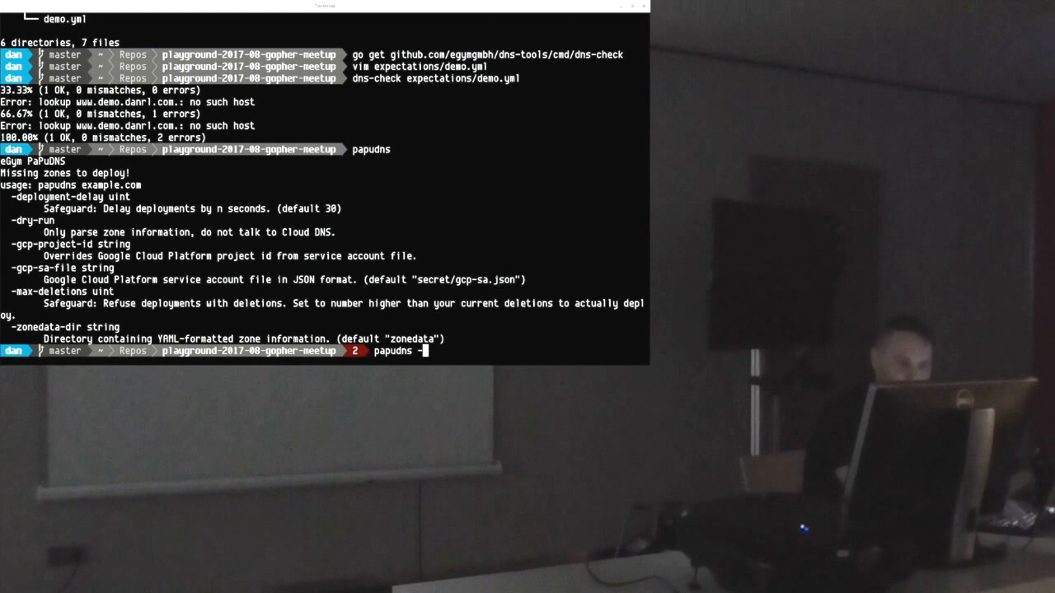
{"action": "type", "text": "-deployment-delay 3"}
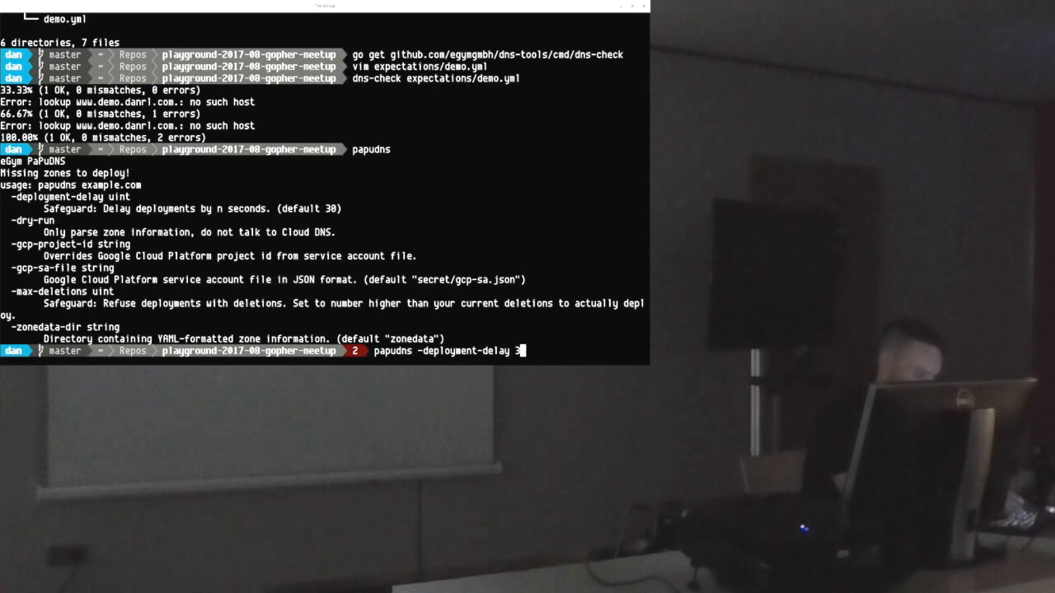
{"action": "type", "text": "-gc"}
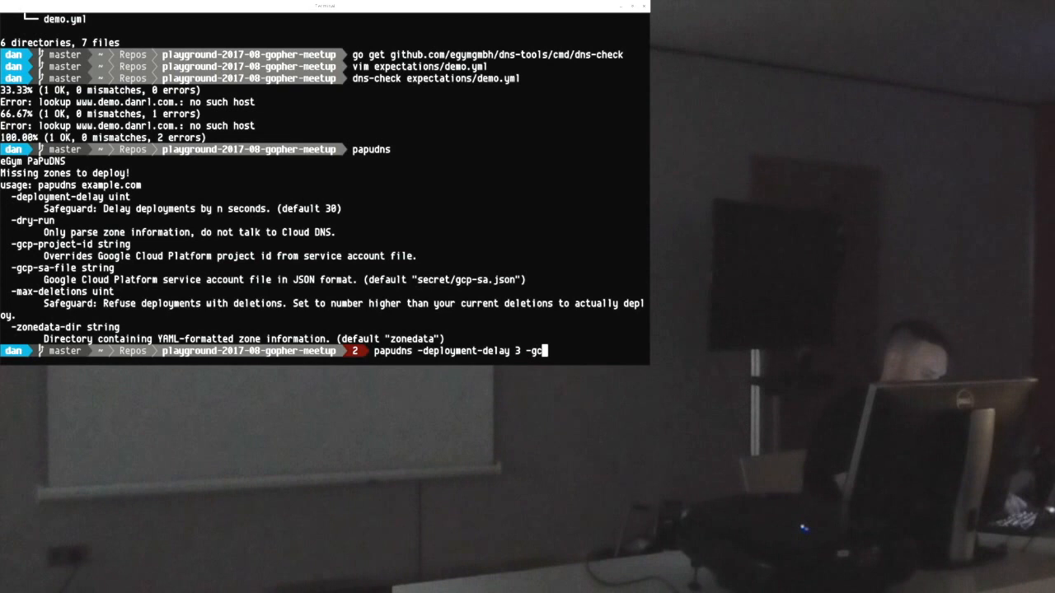
{"action": "type", "text": "p-sa-fi"}
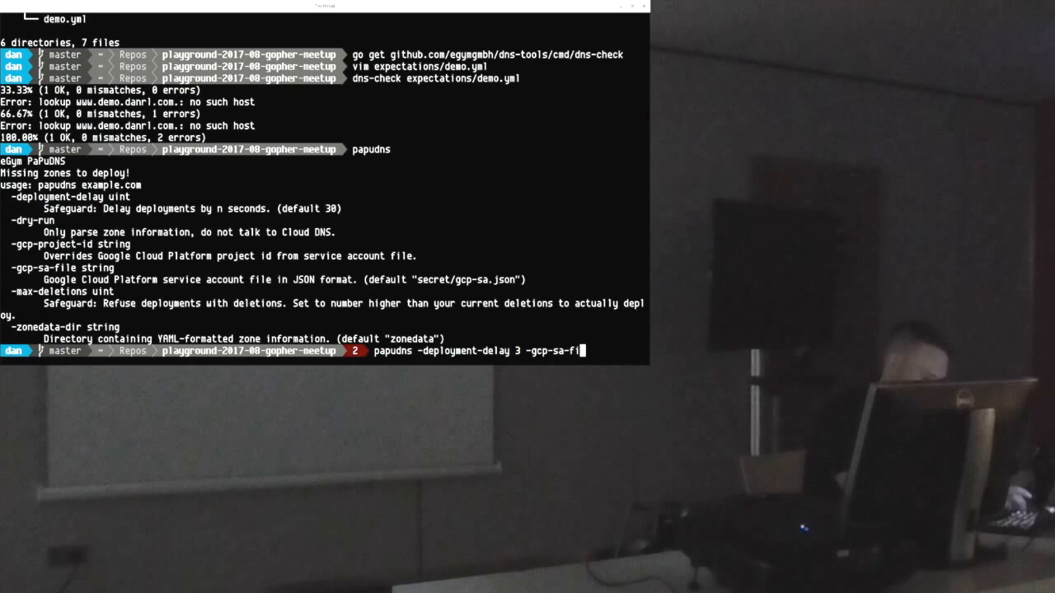
{"action": "type", "text": "le sa.json"}
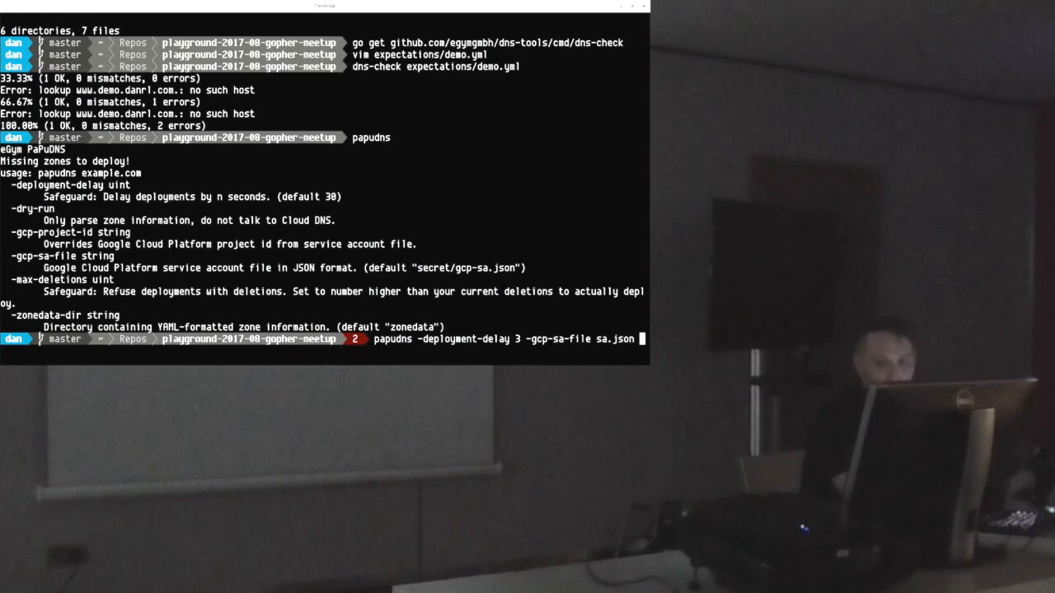
{"action": "type", "text": "-zonedata"}
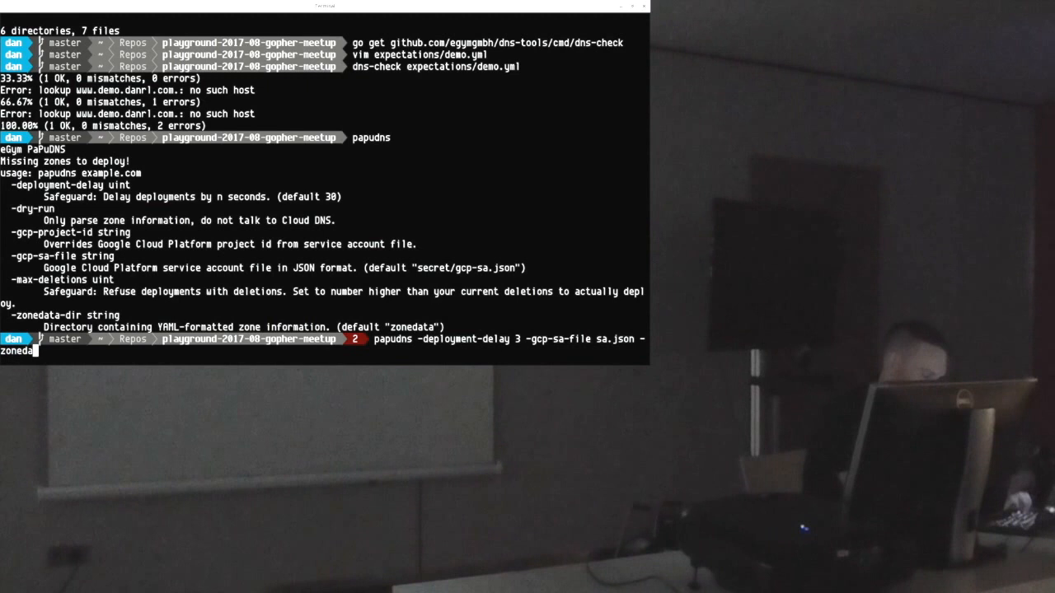
{"action": "type", "text": "dir"}
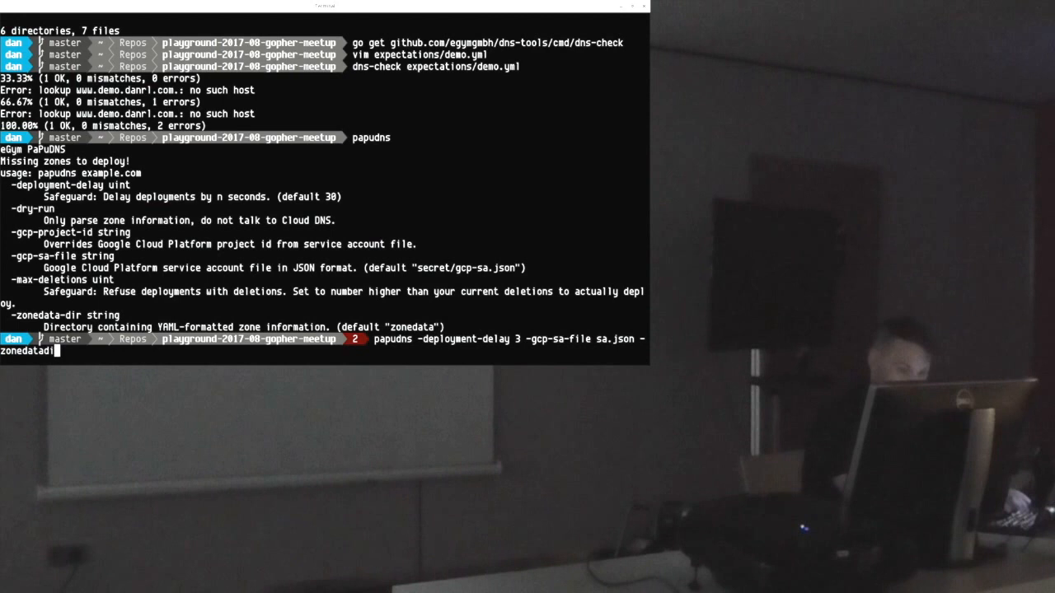
{"action": "type", "text": "-dir zonedata/"}
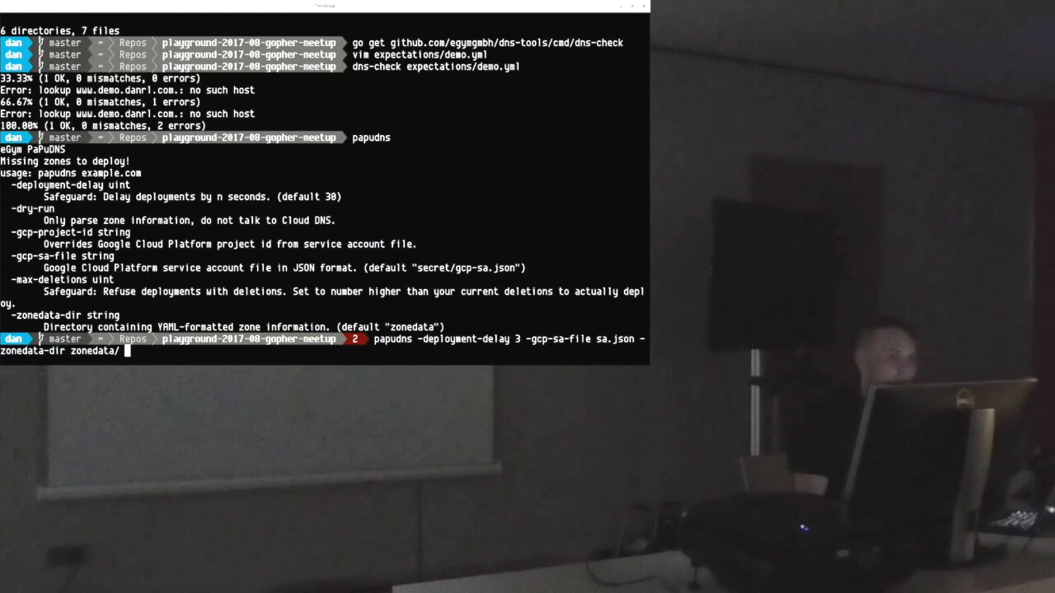
{"action": "type", "text": "dem"}
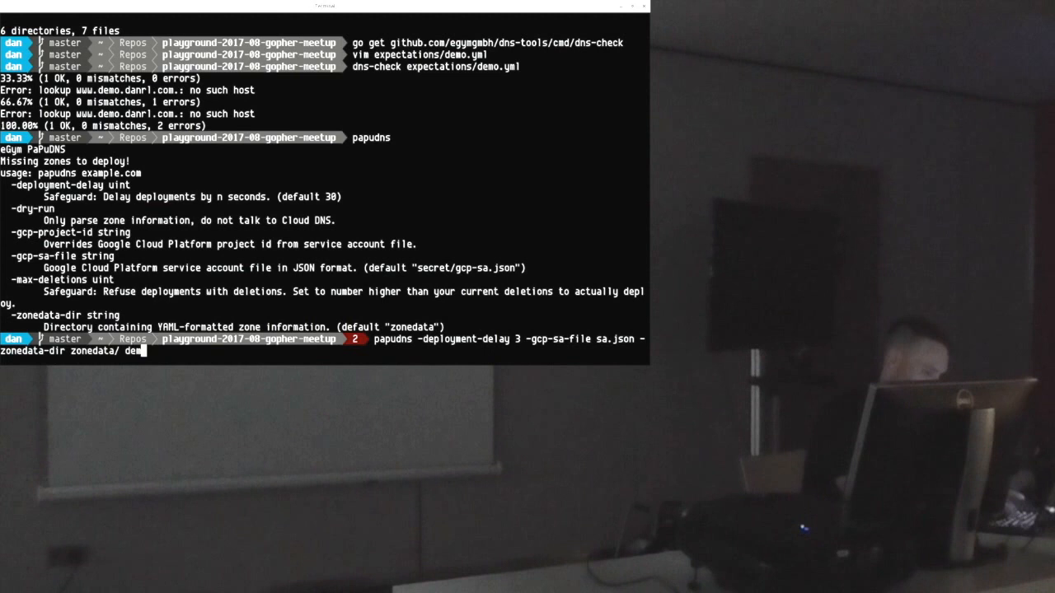
{"action": "type", "text": "demo.danrl.com"}
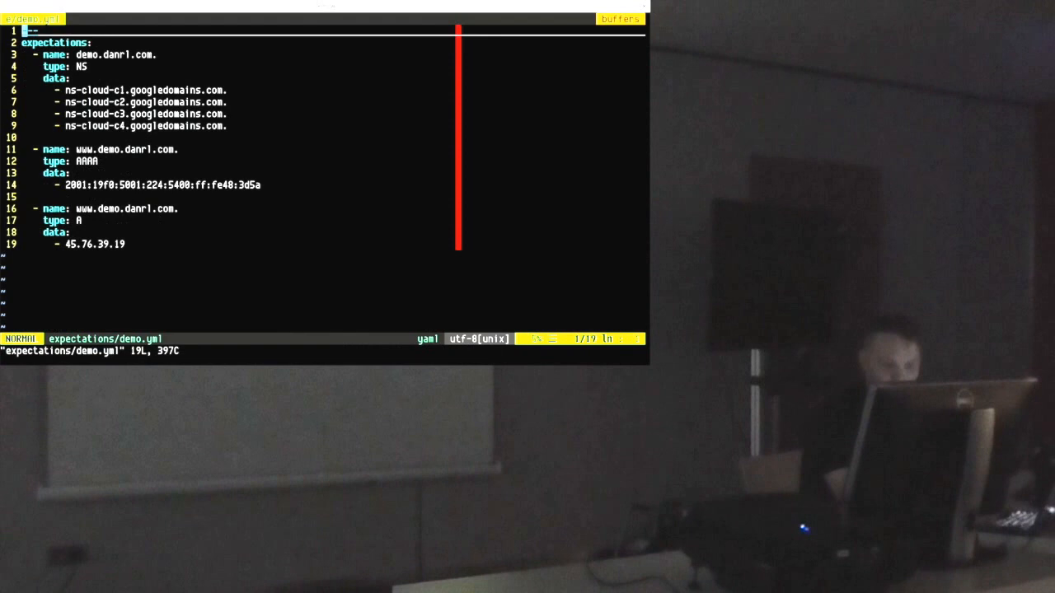
Quit Vim after reviewing the NS, AAAA and A expectations in expectations/demo.yml
{"action": "key", "text": "Return"}
{"action": "type", "text": "dns-check expectations/demo.yml"}
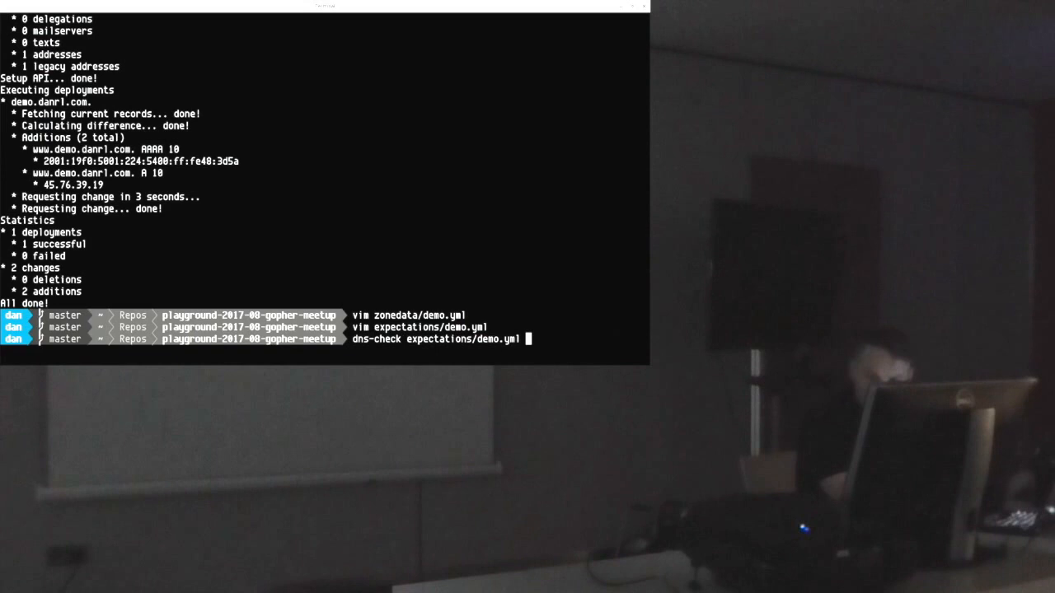
Run dns-check on expectations/demo.yml, getting 3 OK and 100%
{"action": "key", "text": "Return"}
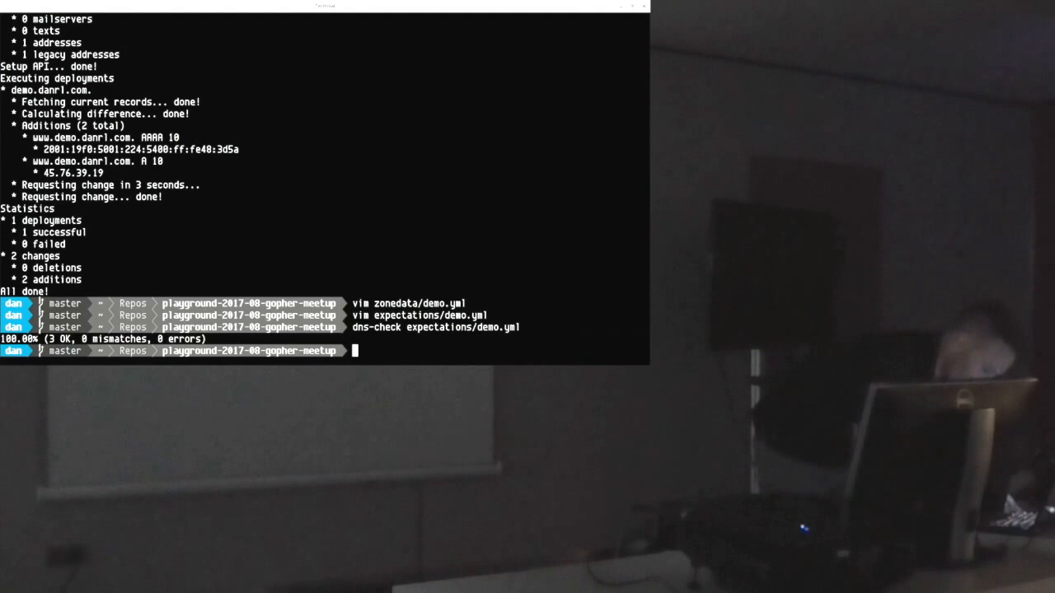
Run dns-check on the 2017-clouddns-migration expectations-records.yml, getting 404 OK at 100%
{"action": "type", "text": "dns-check"}
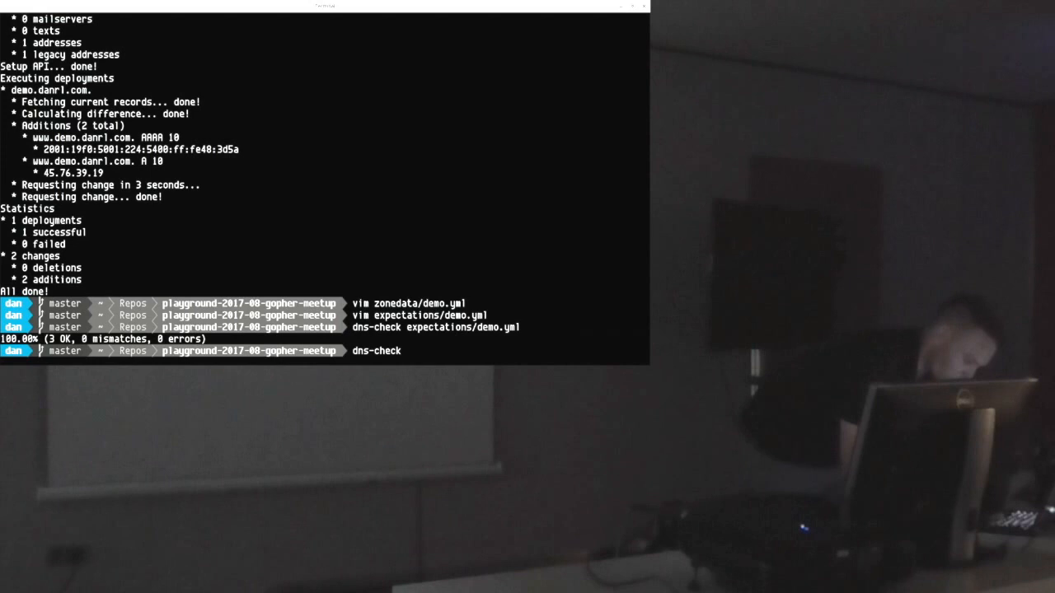
{"action": "type", "text": "/home/"}
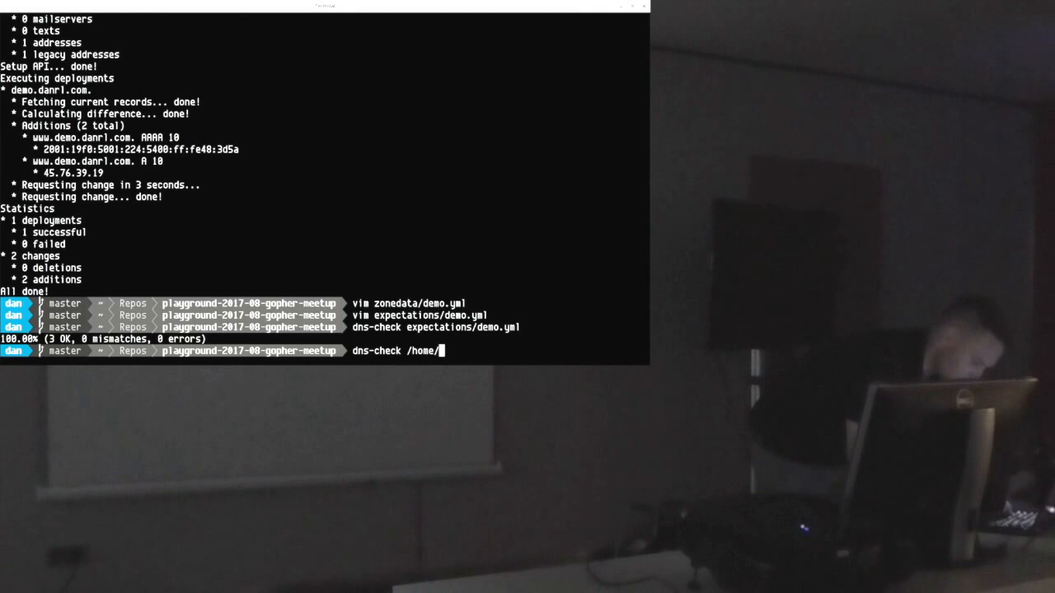
{"action": "type", "text": "dan/Repos/dns/2017-clouddns-migration/expectations-records.yml"}
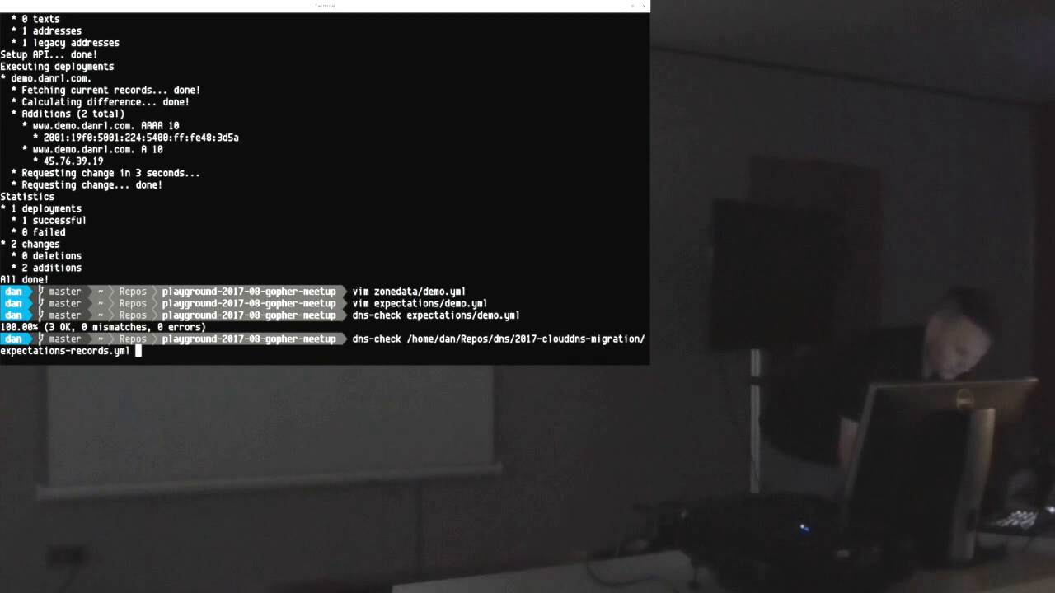
{"action": "key", "text": "Return"}
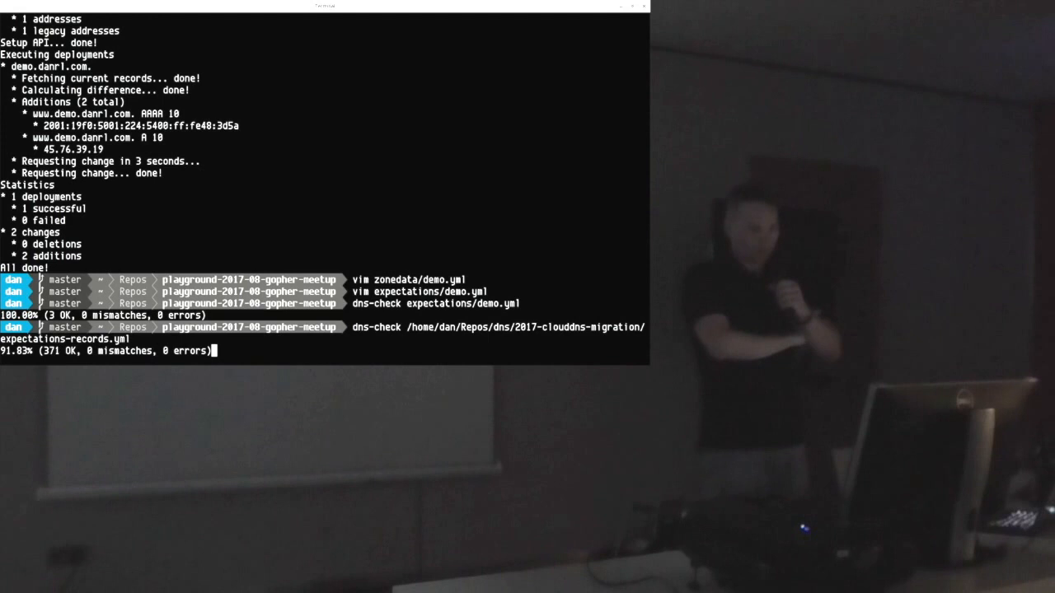
{"action": "key", "text": "Return"}
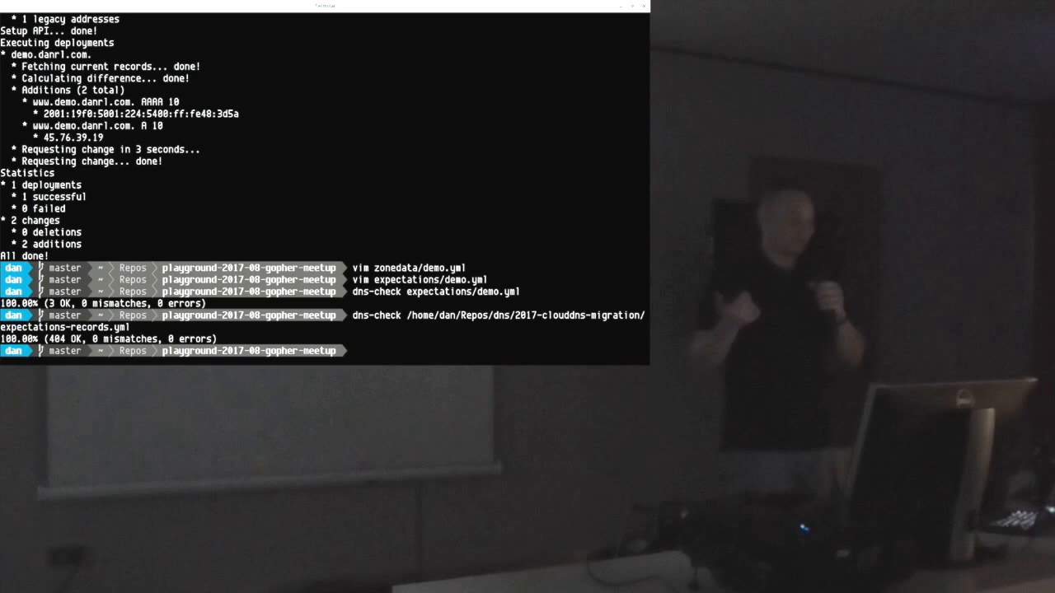